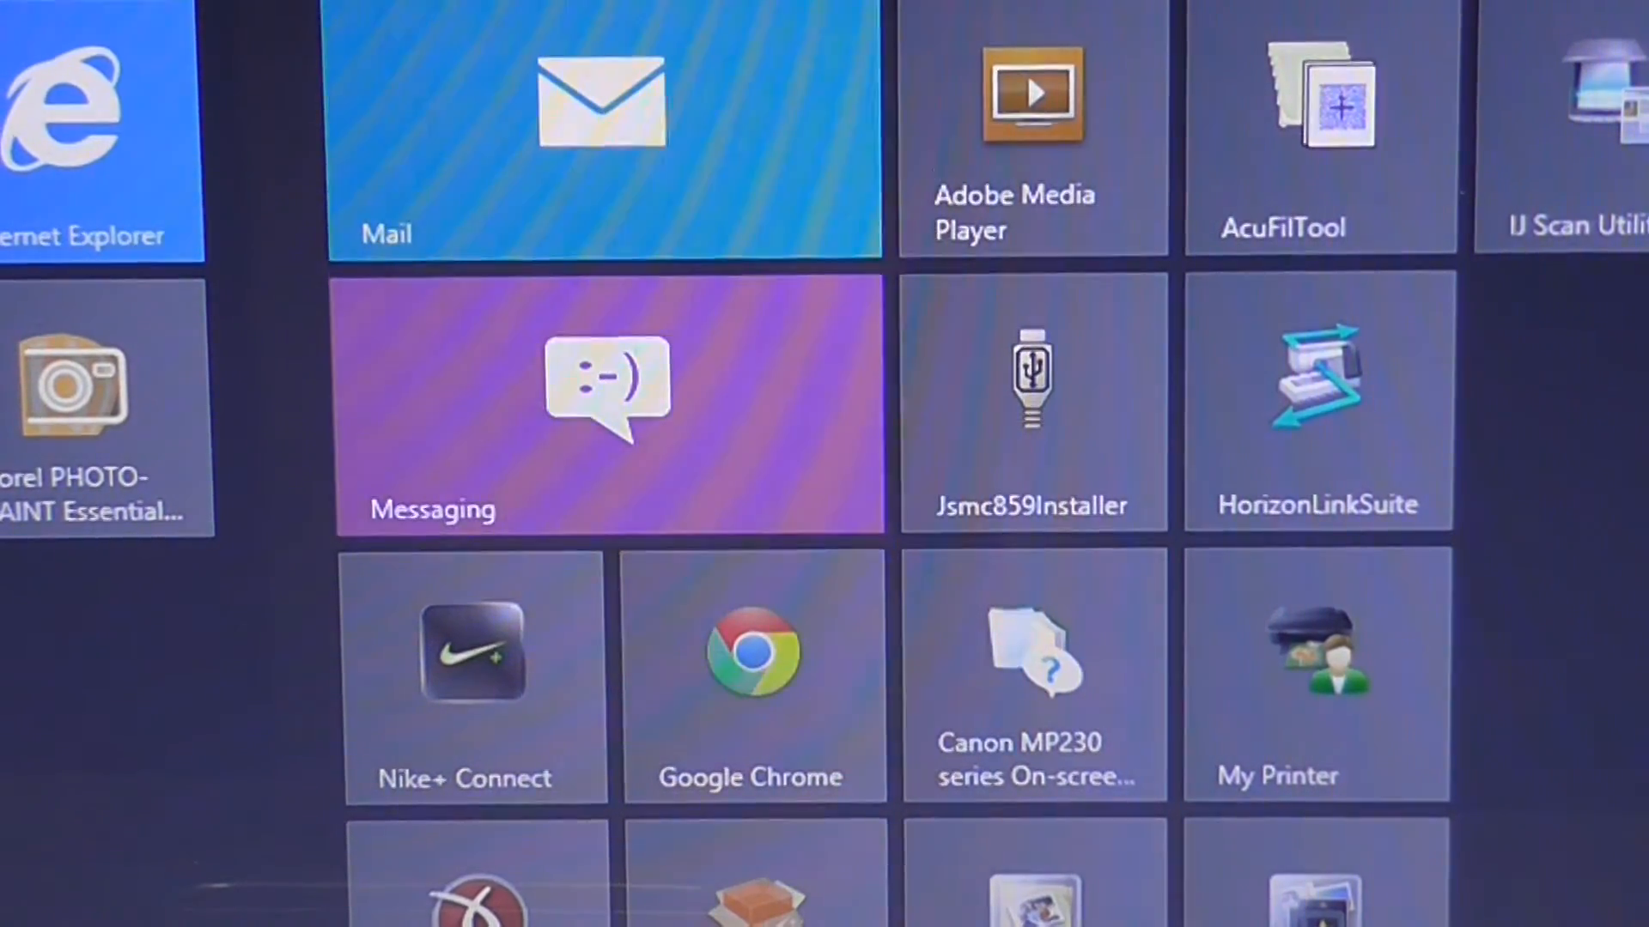
pyautogui.moveTo(1430, 378)
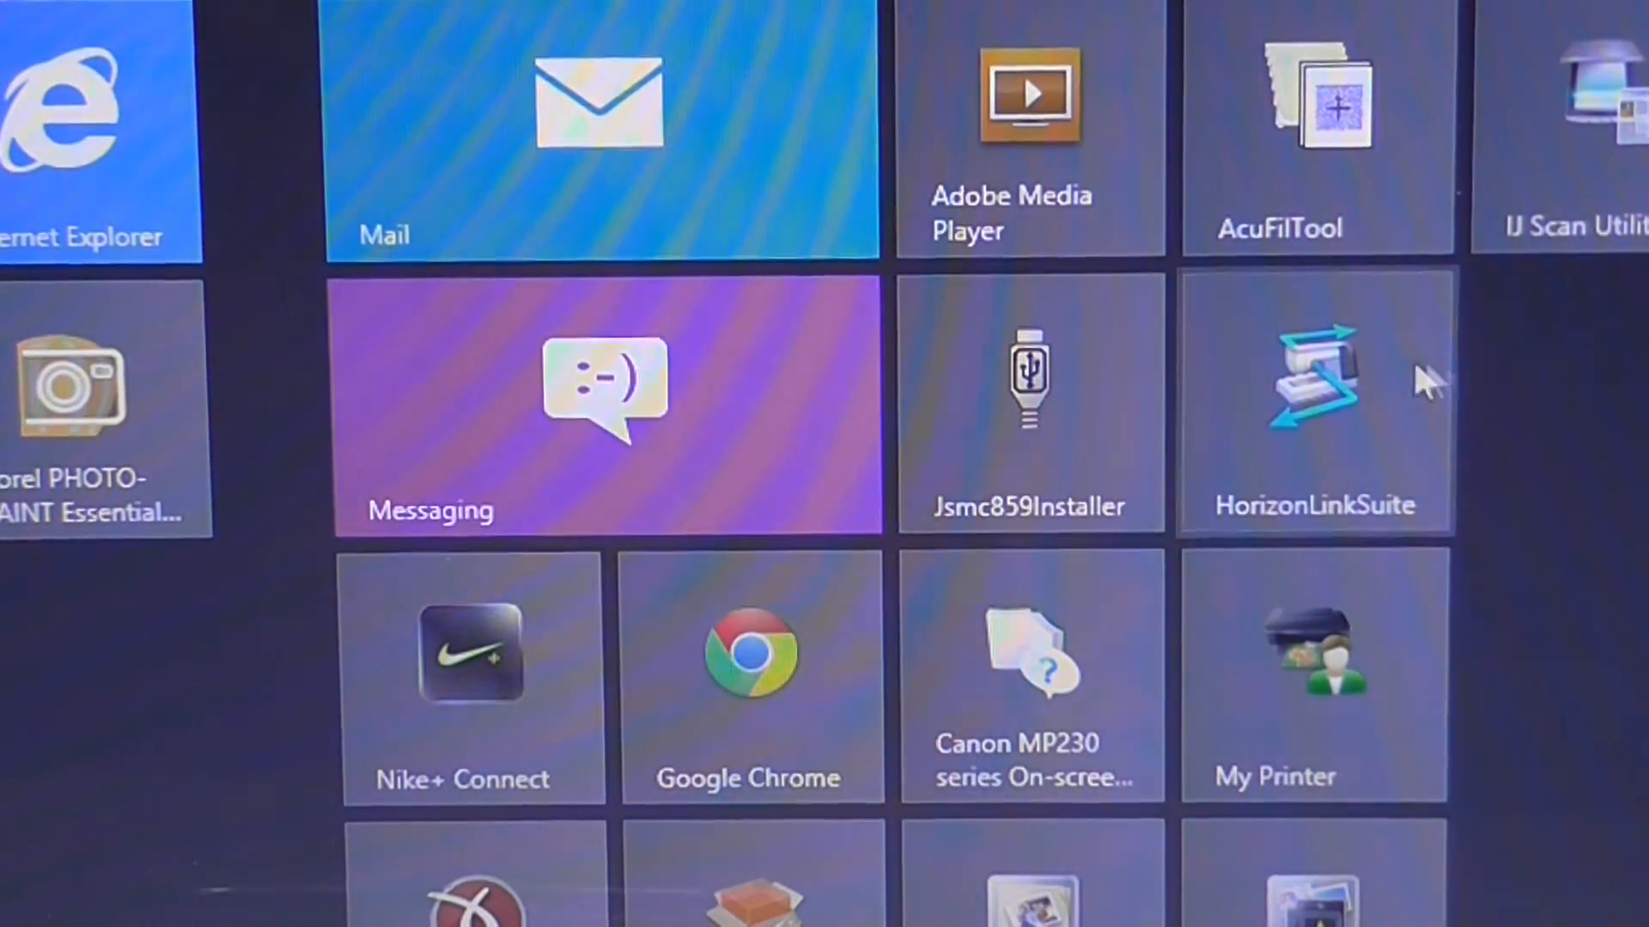
# Step: Launch HorizonLinkSuite from its Windows 8 Start screen tile
pyautogui.click(1312, 405)
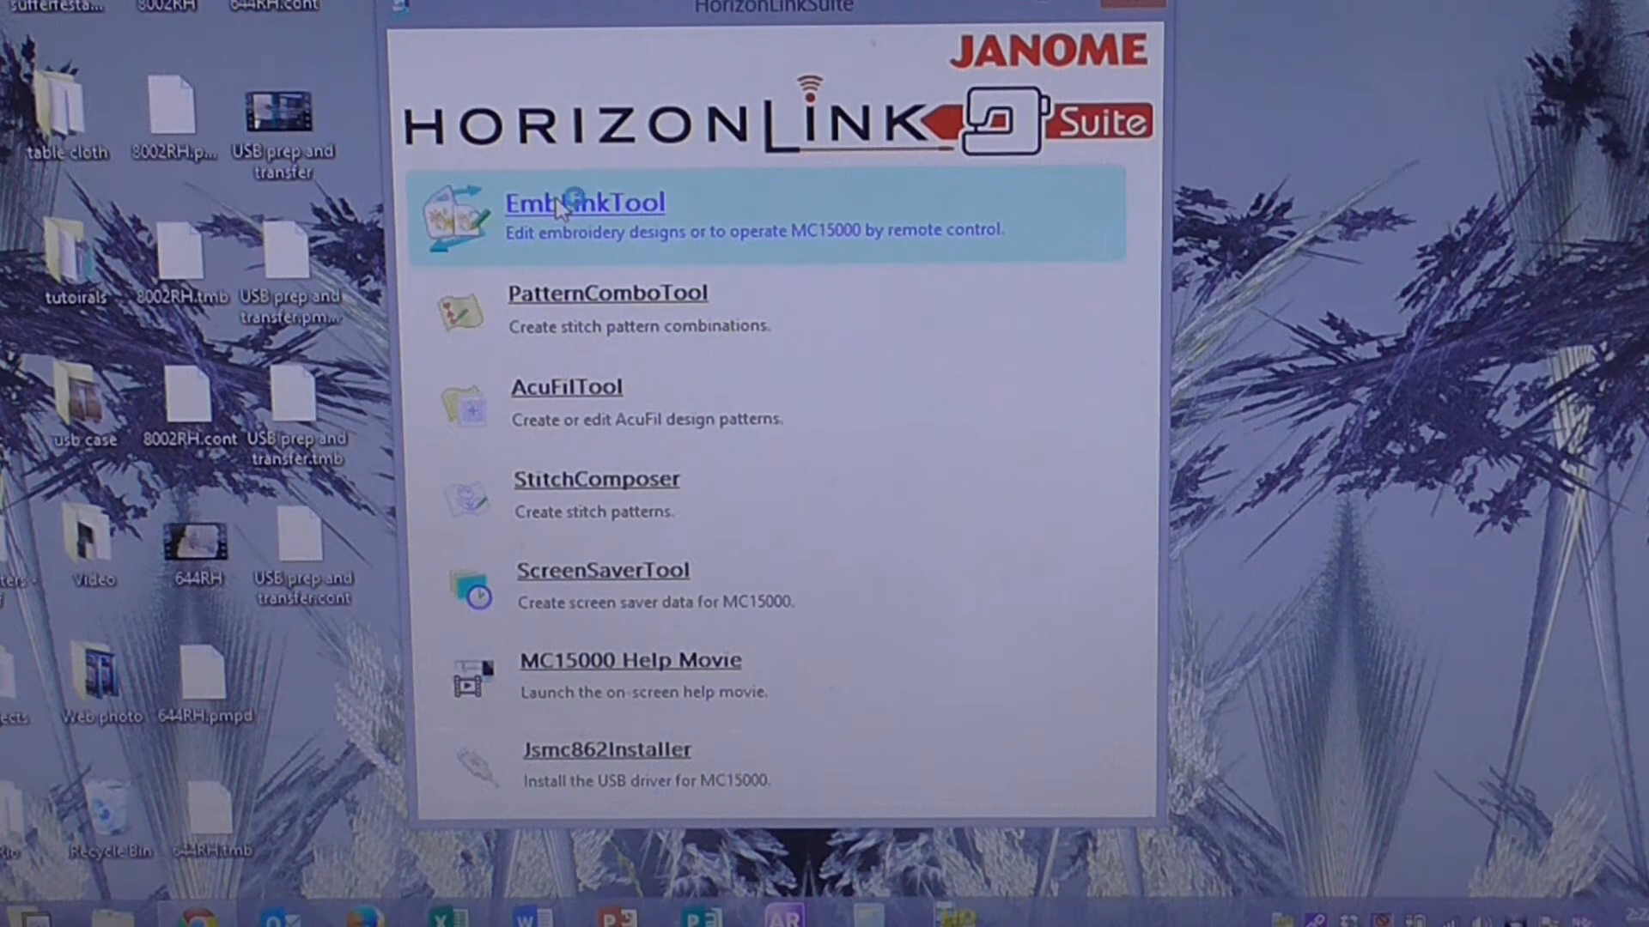
pyautogui.click(585, 201)
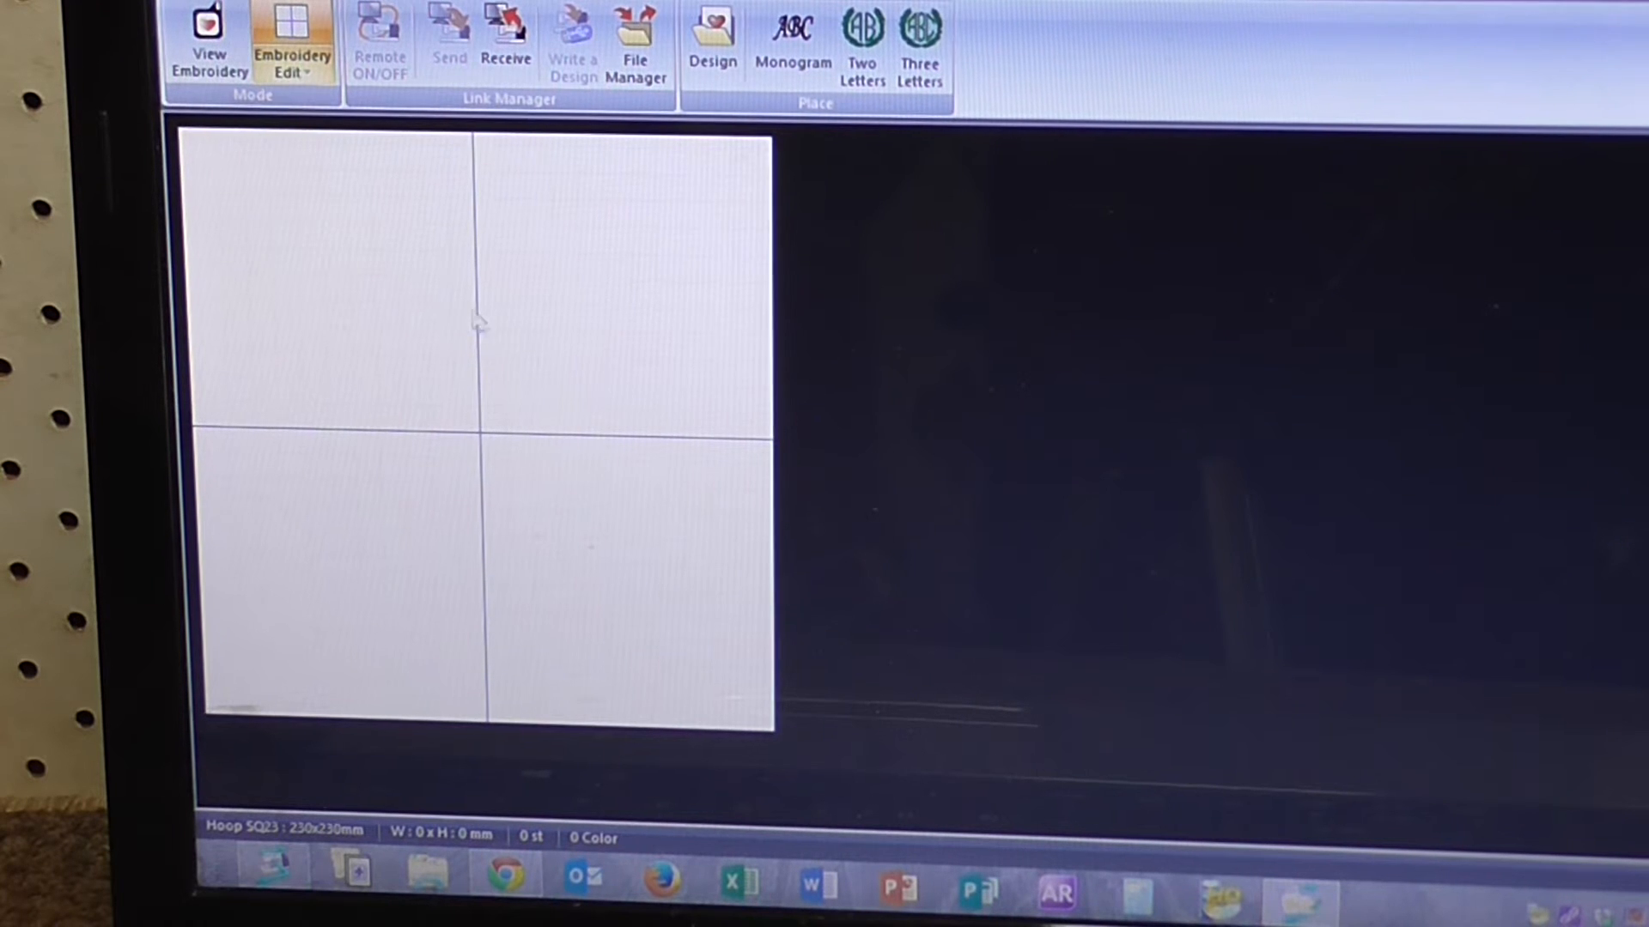
pyautogui.moveTo(305, 110)
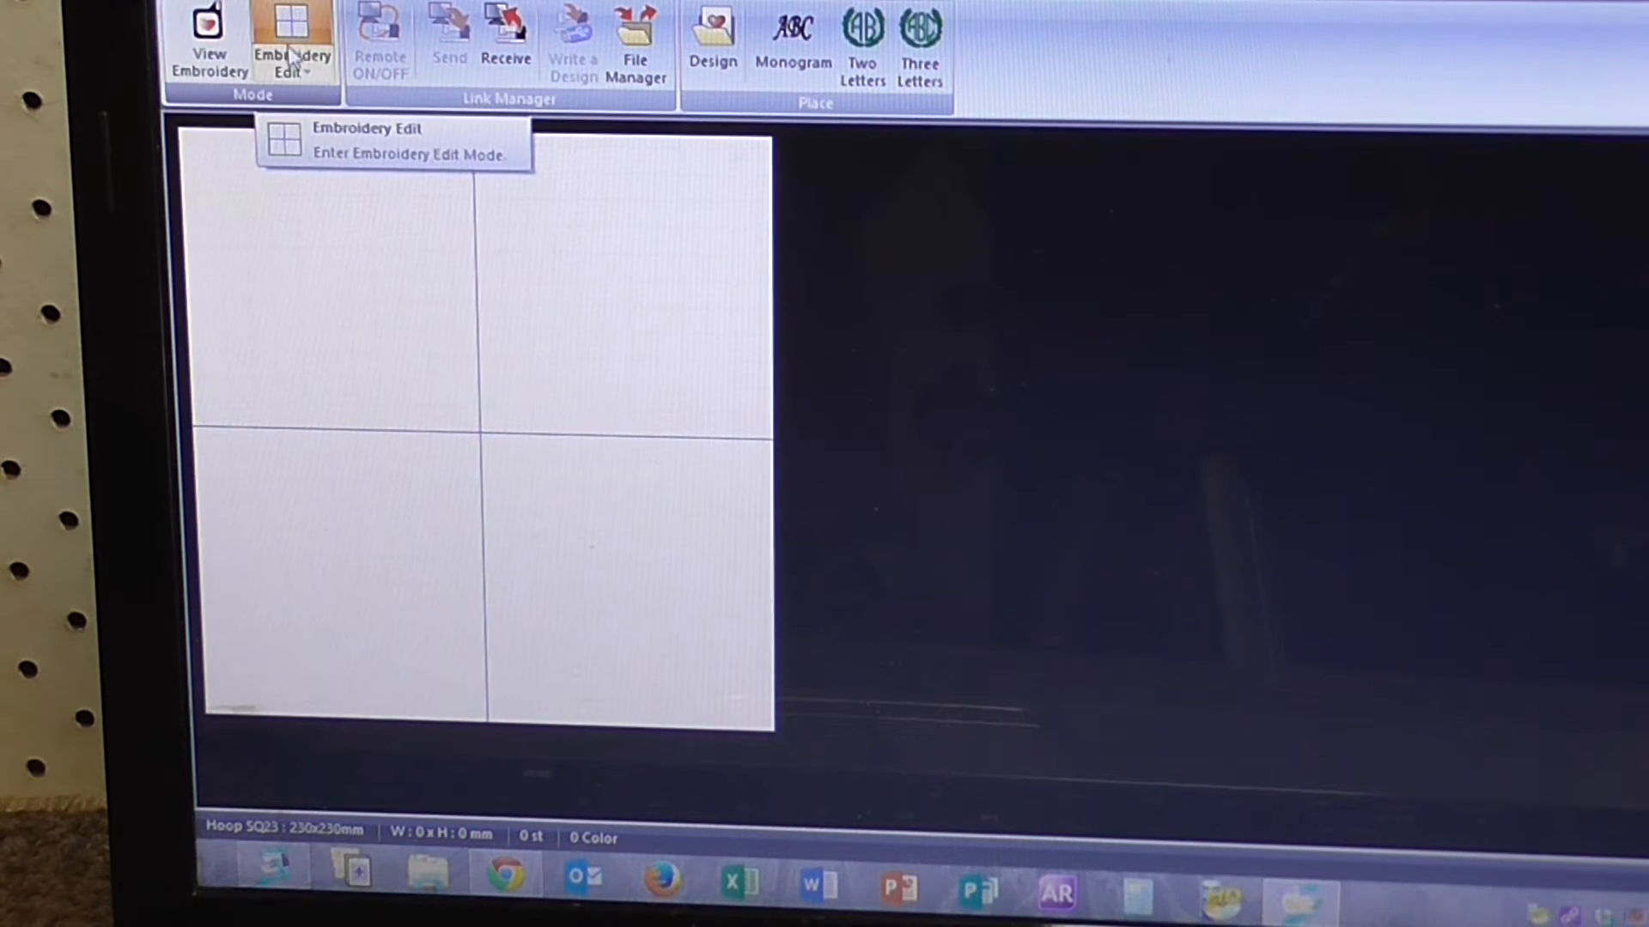
# Step: Choose the SQ23 (230x230mm) hoop from the Embroidery Edit hoop list
pyautogui.click(292, 42)
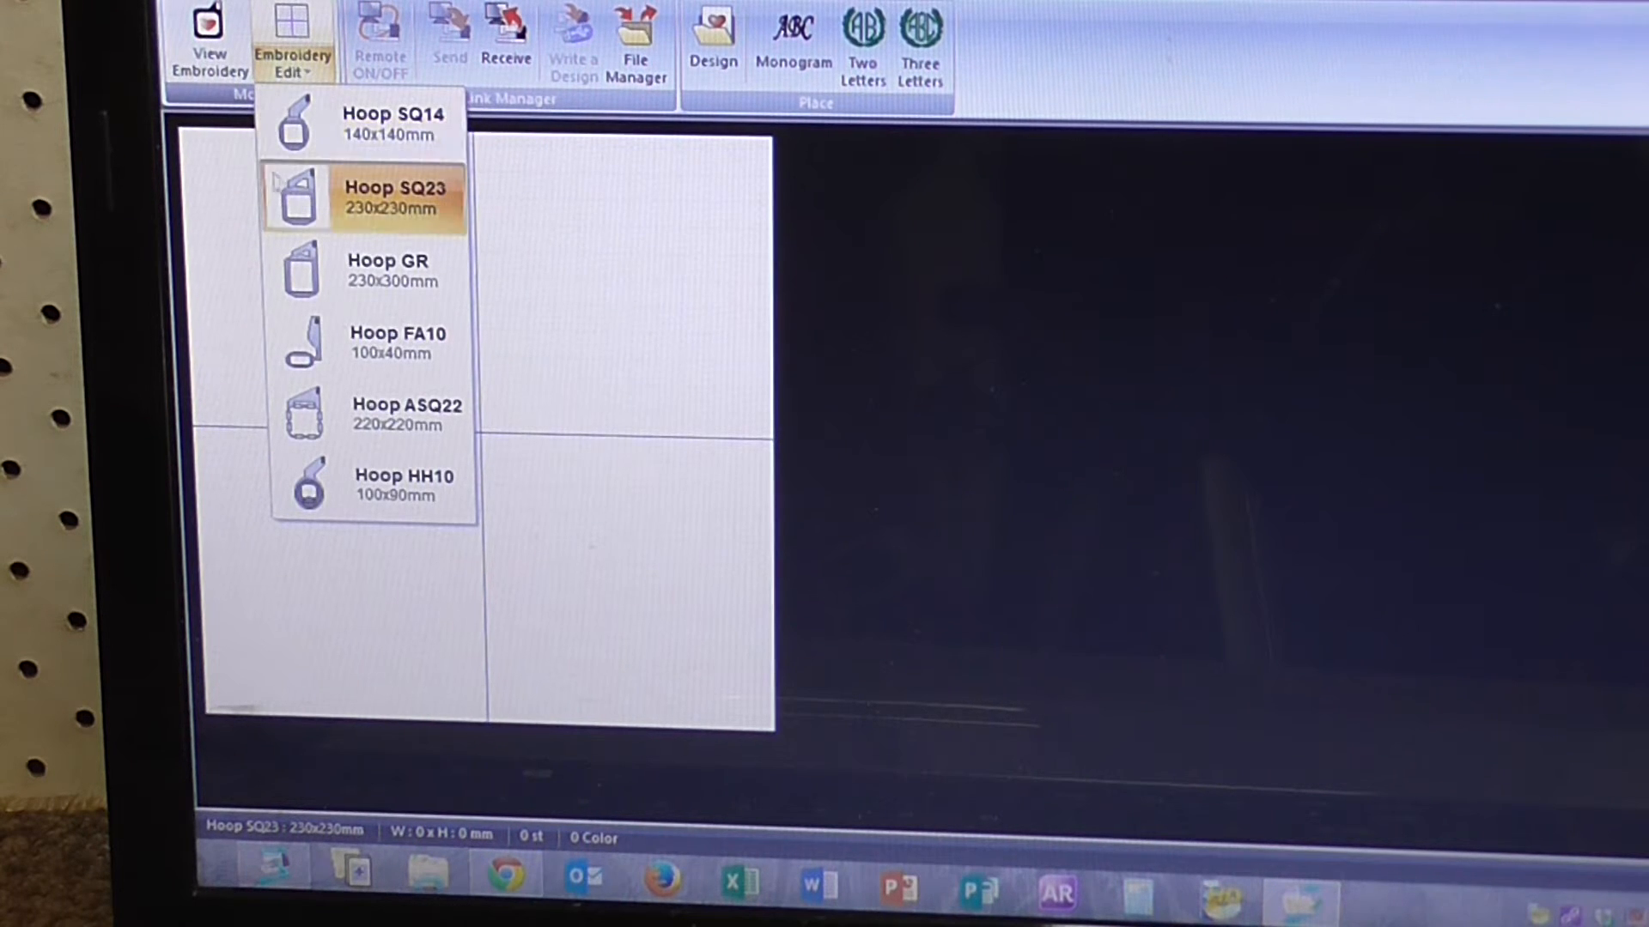
pyautogui.moveTo(378, 220)
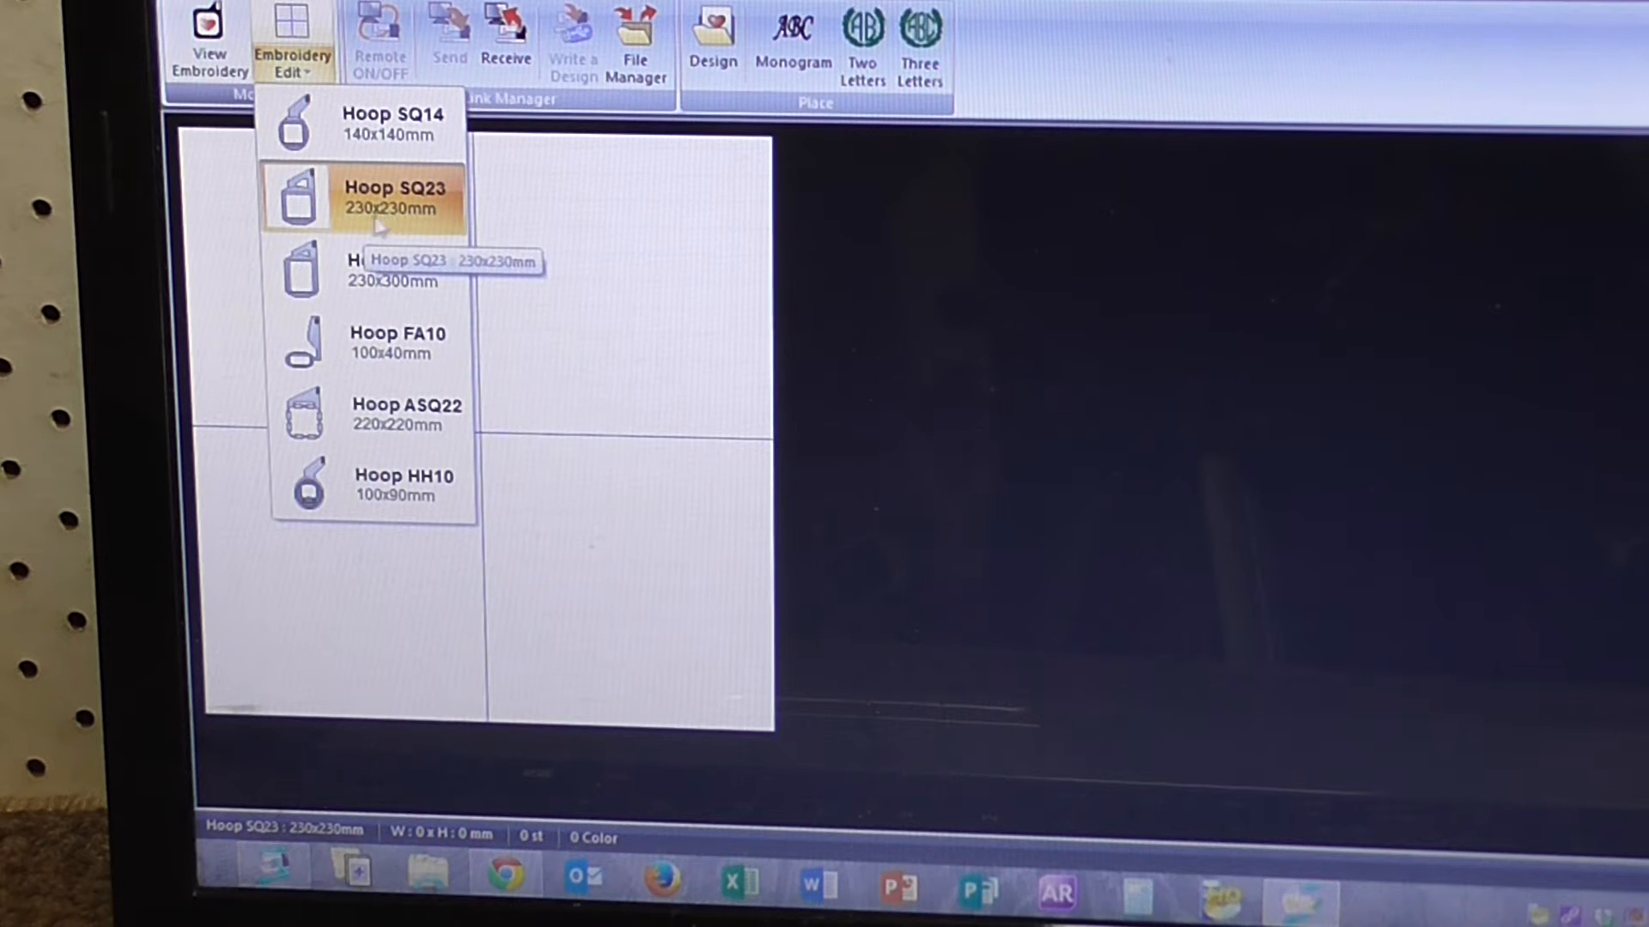
pyautogui.moveTo(408, 209)
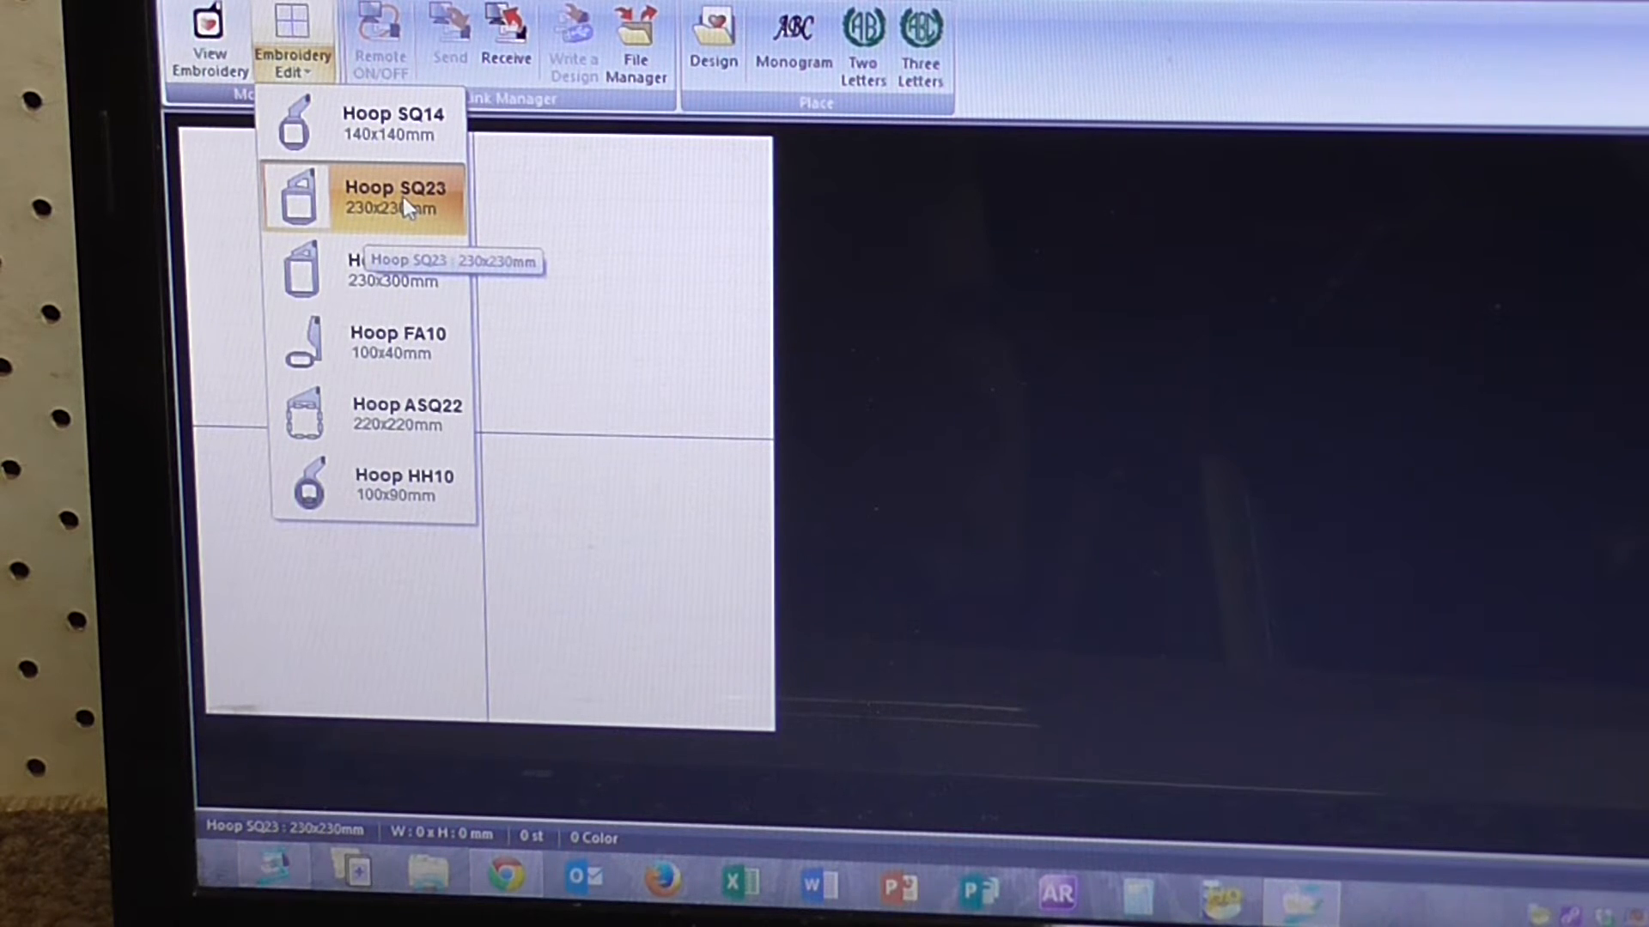
pyautogui.click(397, 198)
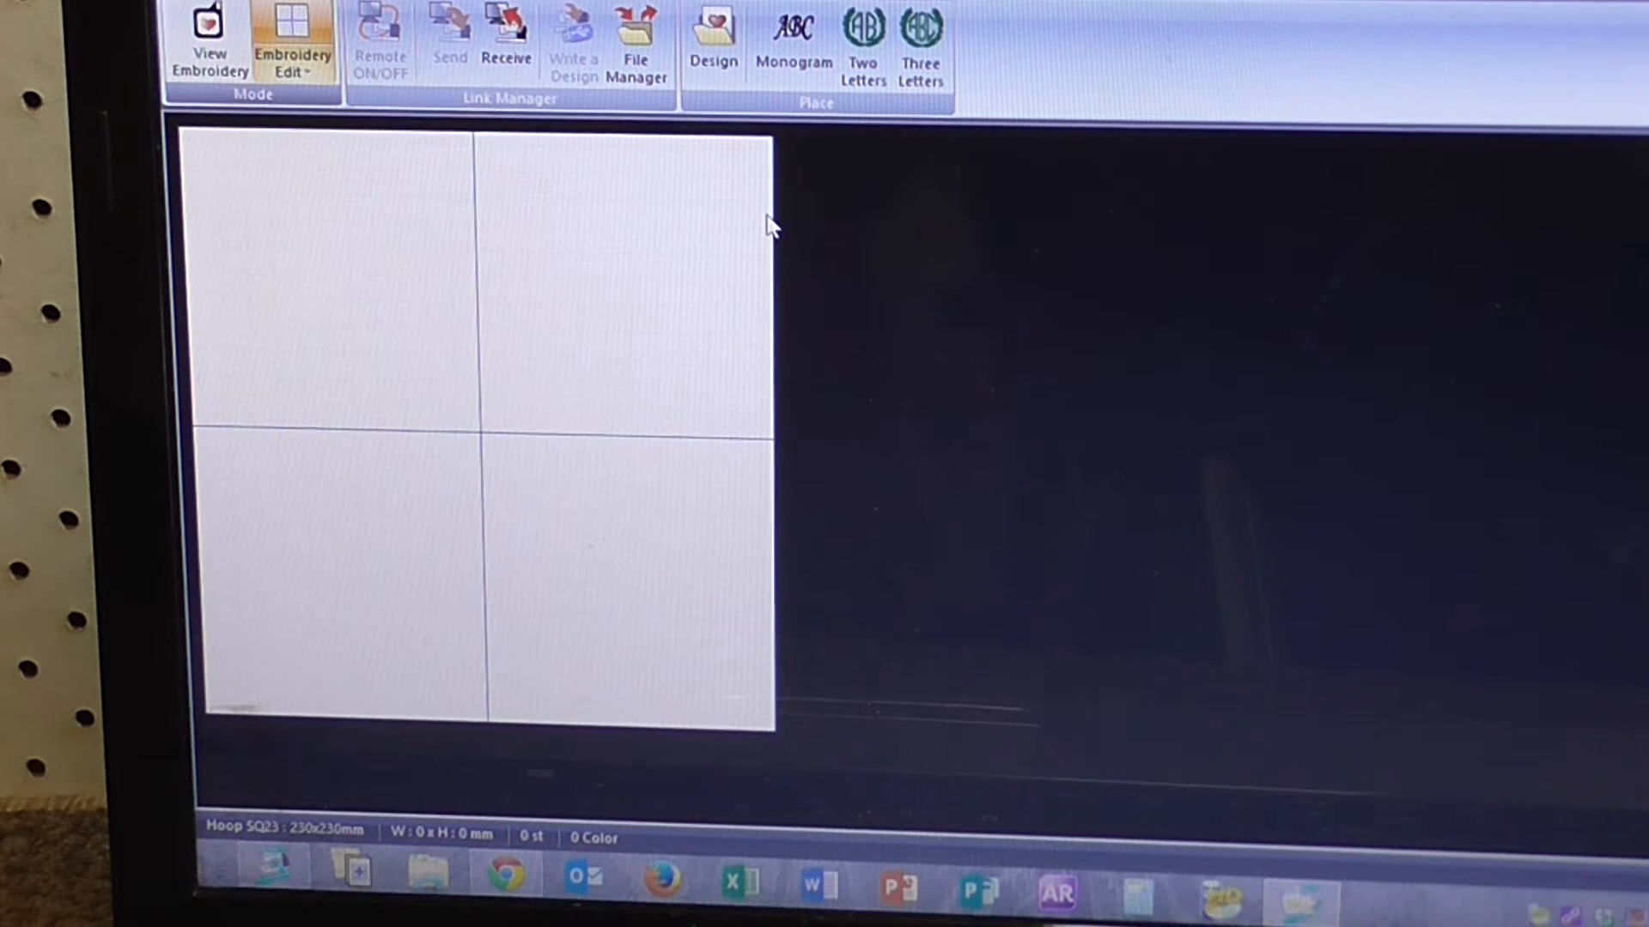
pyautogui.moveTo(715, 237)
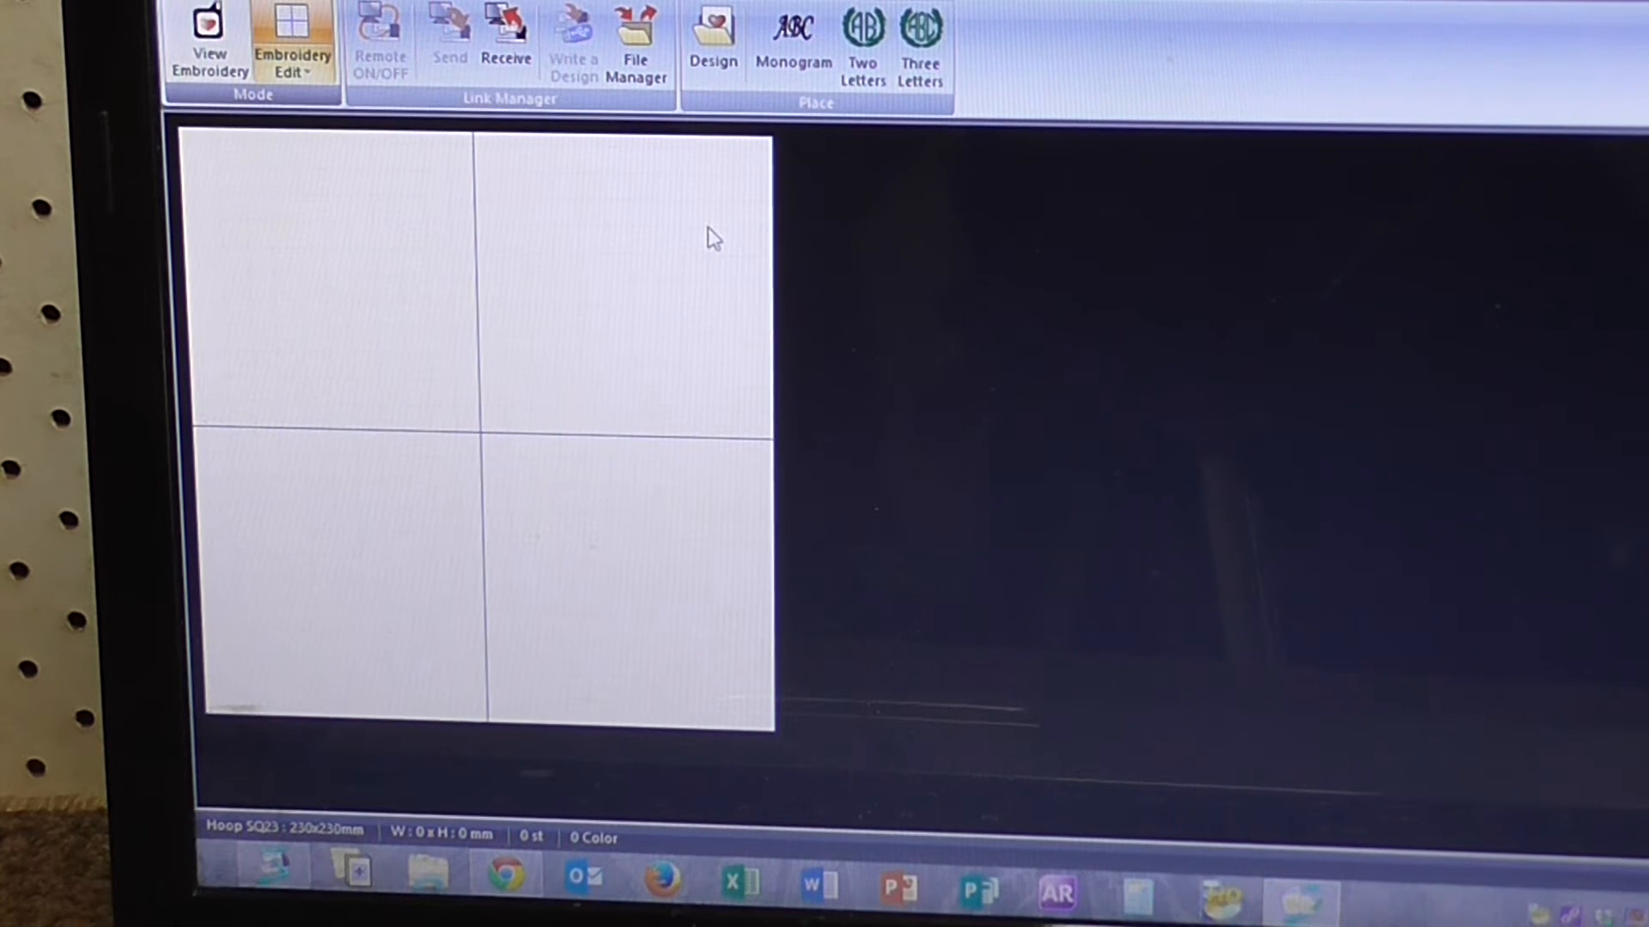
pyautogui.moveTo(731, 131)
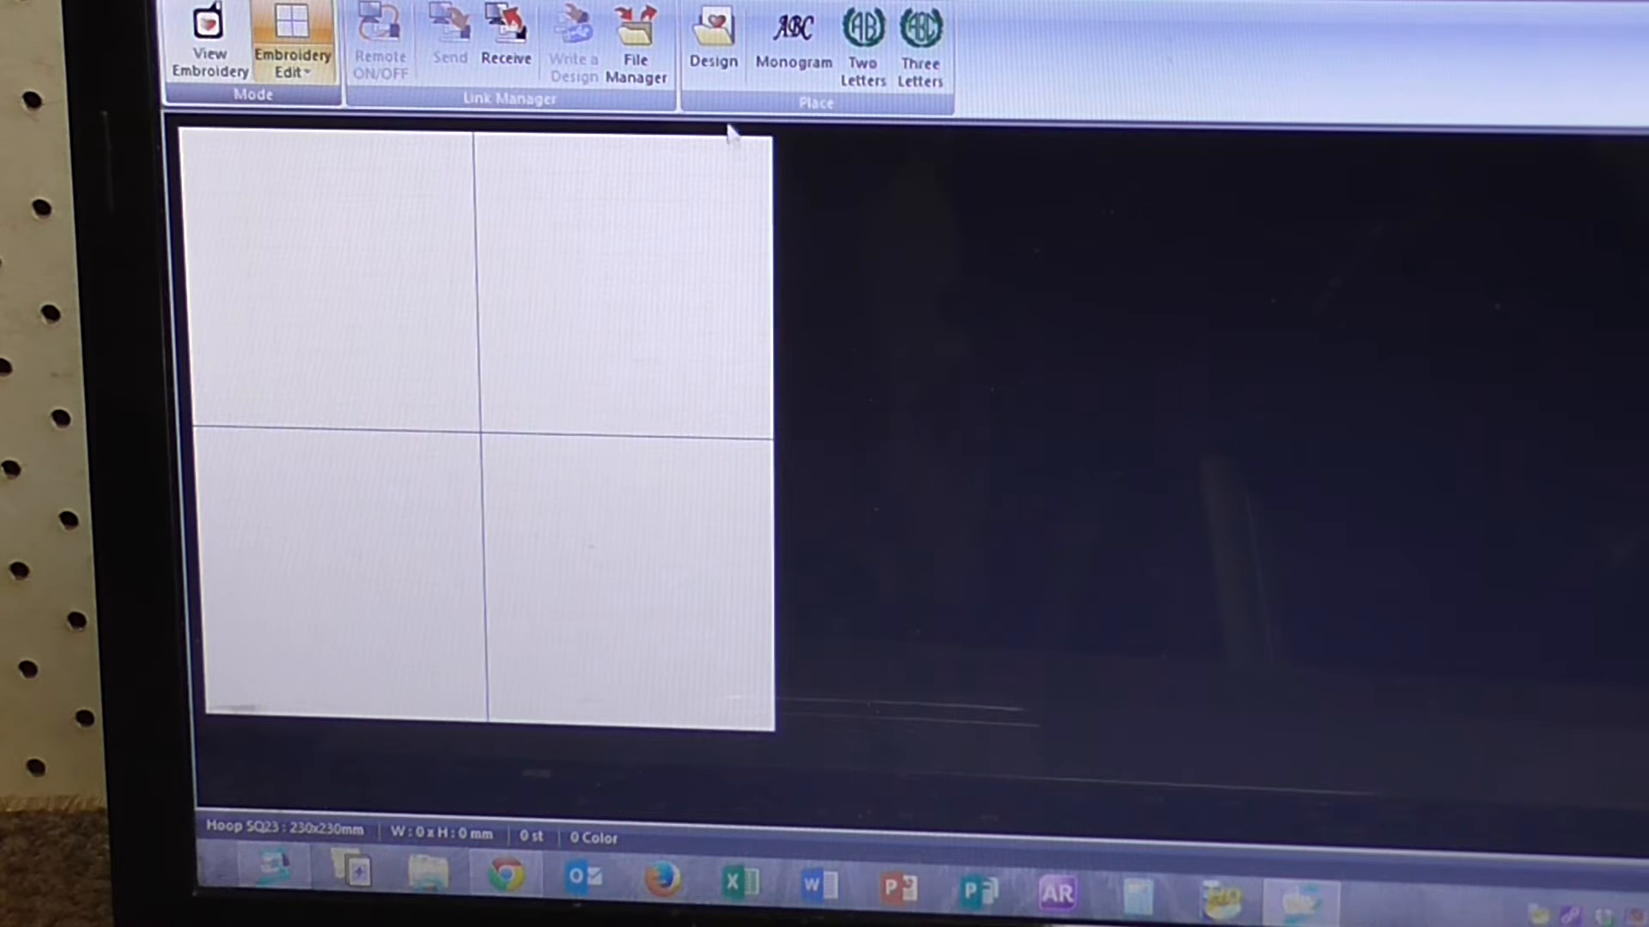
pyautogui.moveTo(208, 37)
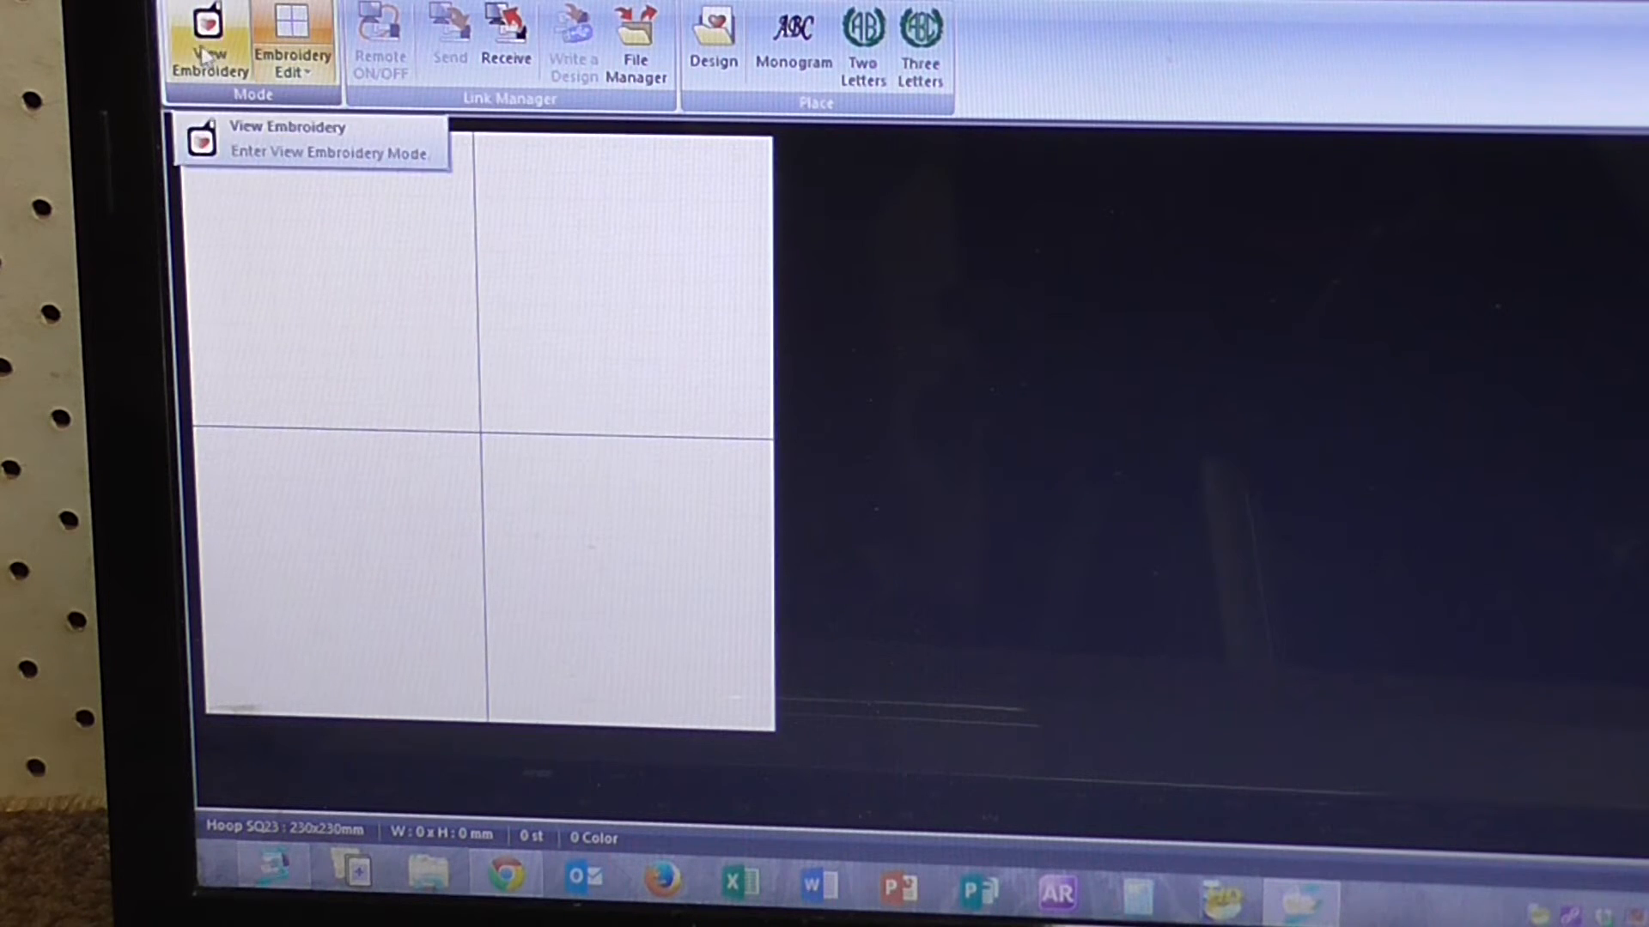
pyautogui.moveTo(506, 32)
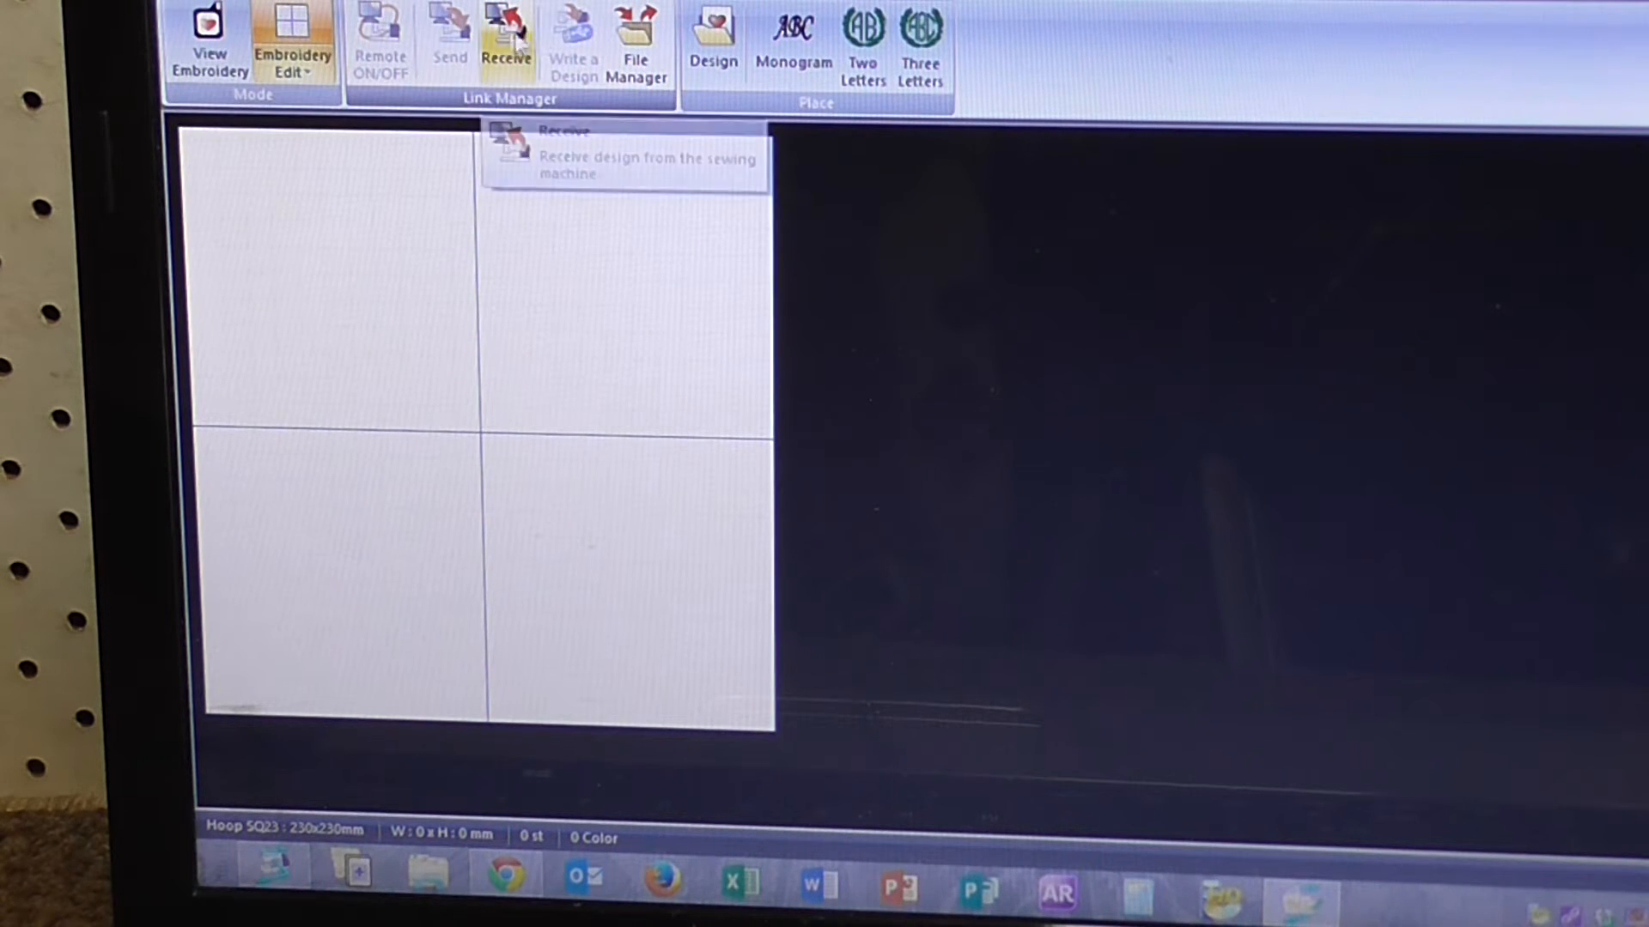
pyautogui.moveTo(713, 37)
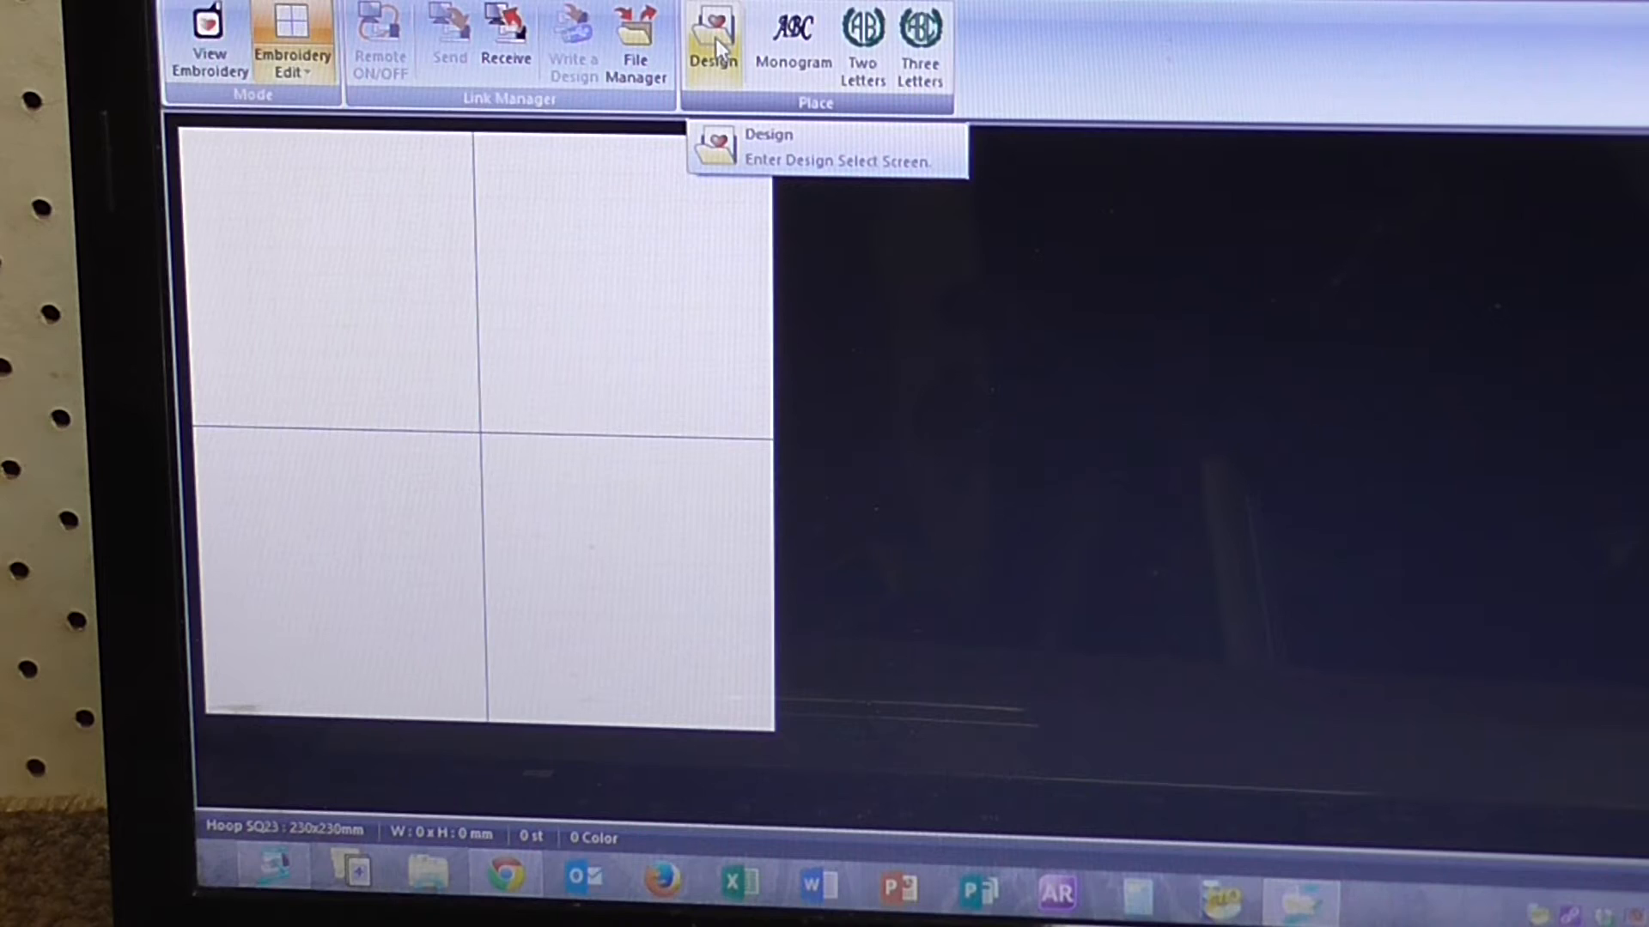
# Step: Browse the DVD RW Drive (D:) to the MC9000 Designs folder in the design browser
pyautogui.click(713, 42)
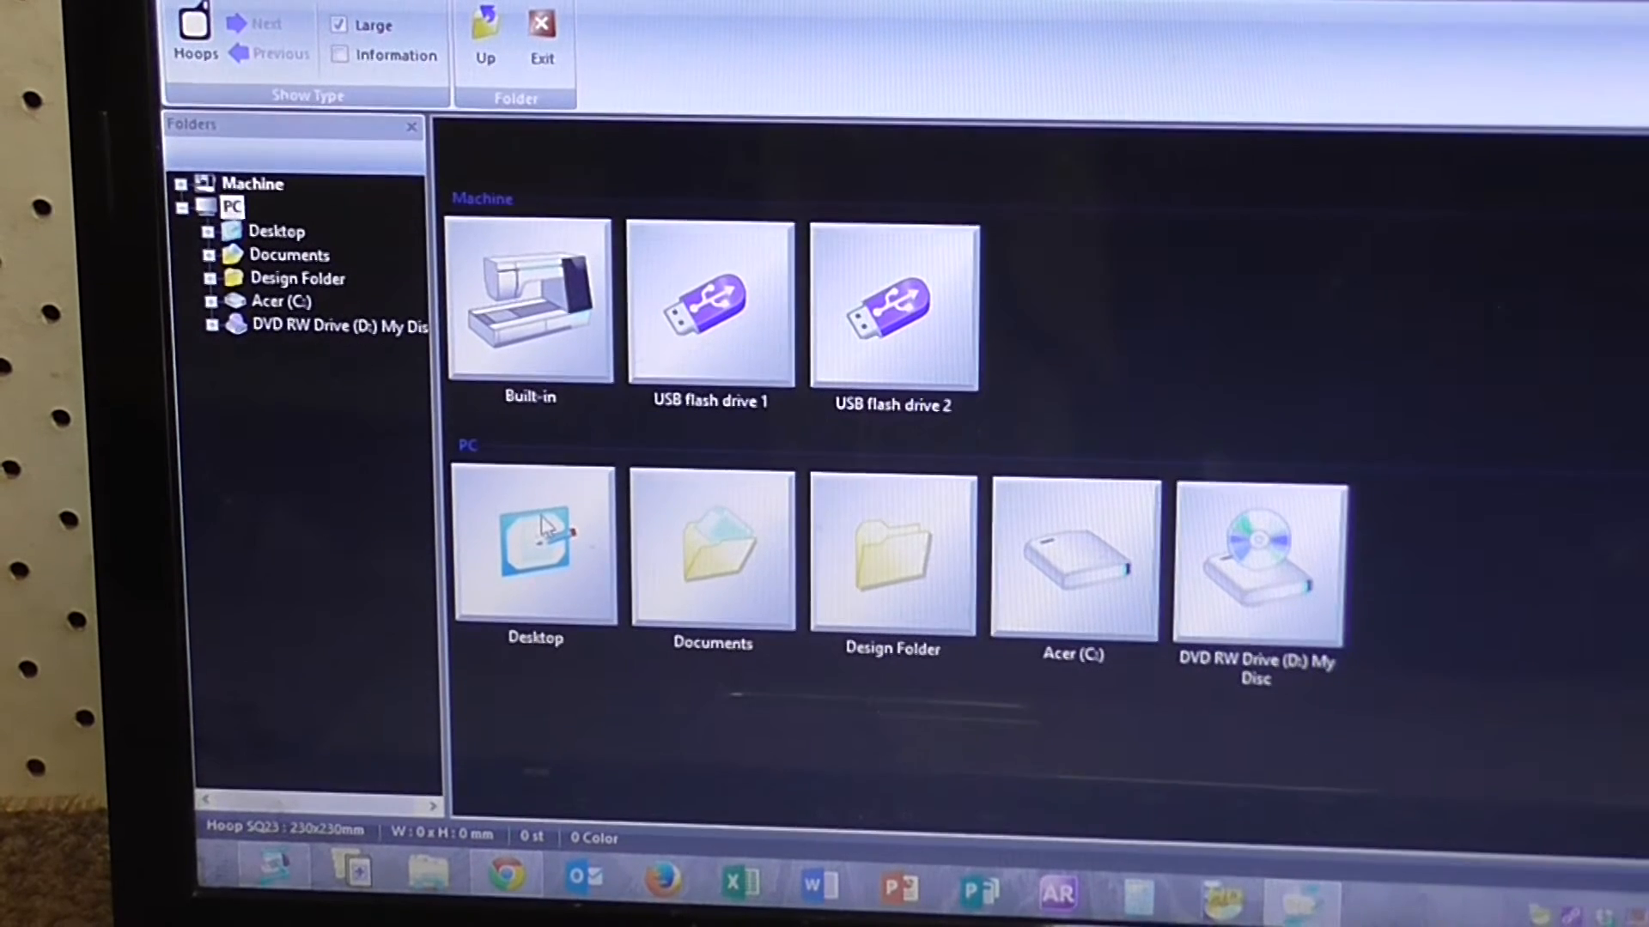
pyautogui.moveTo(799, 610)
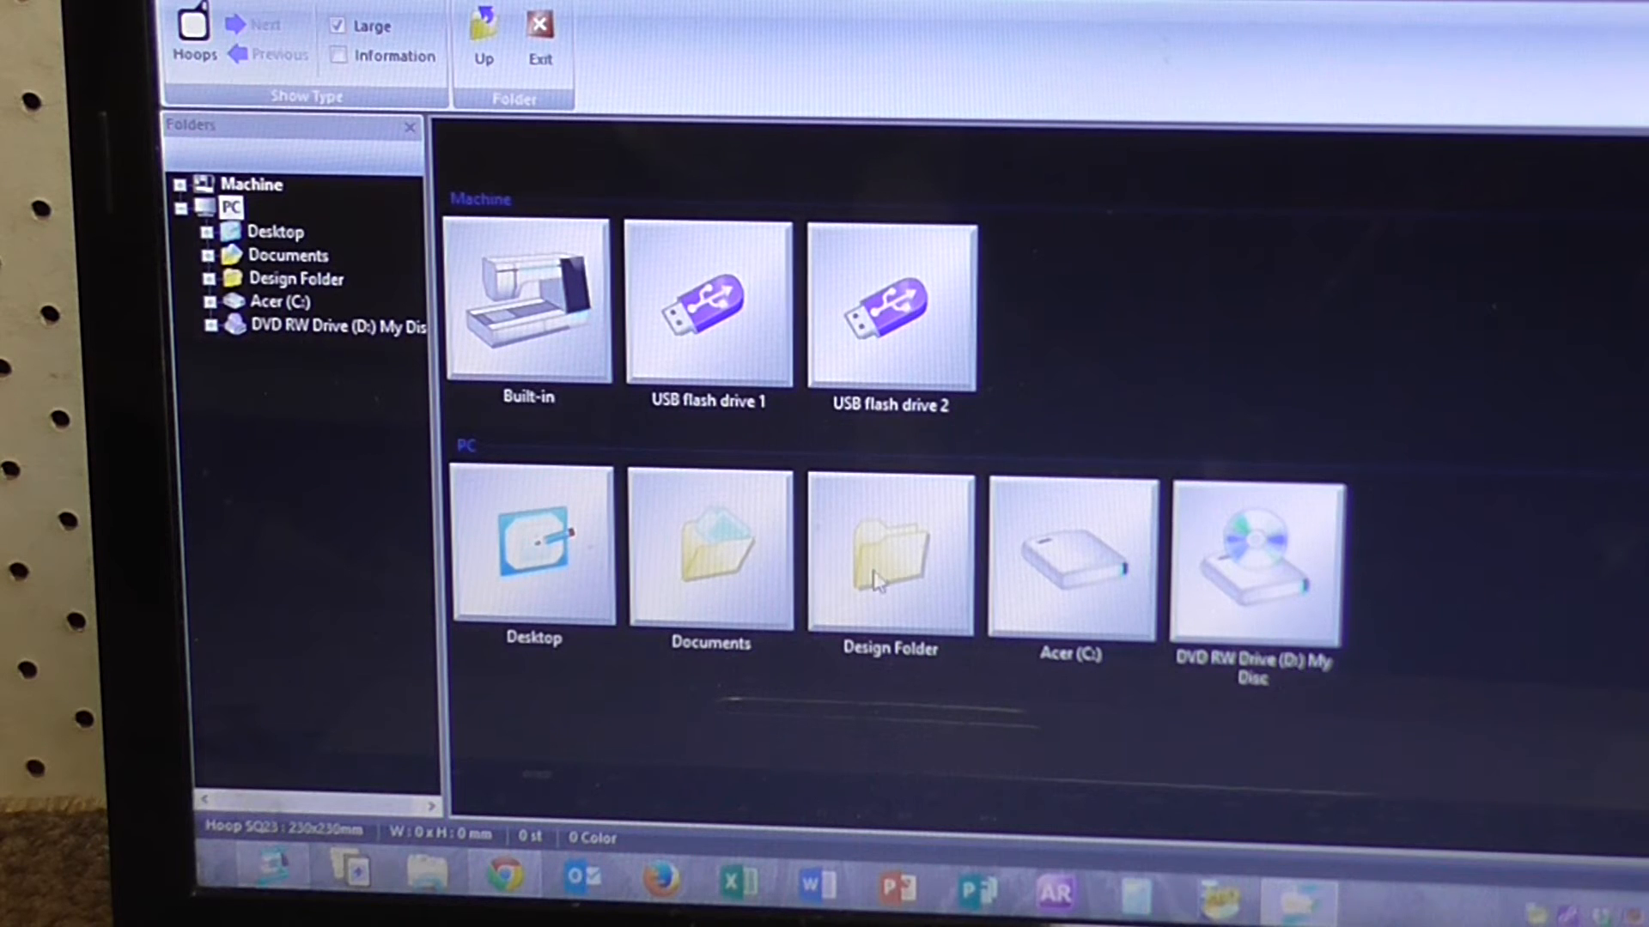
pyautogui.moveTo(1059, 662)
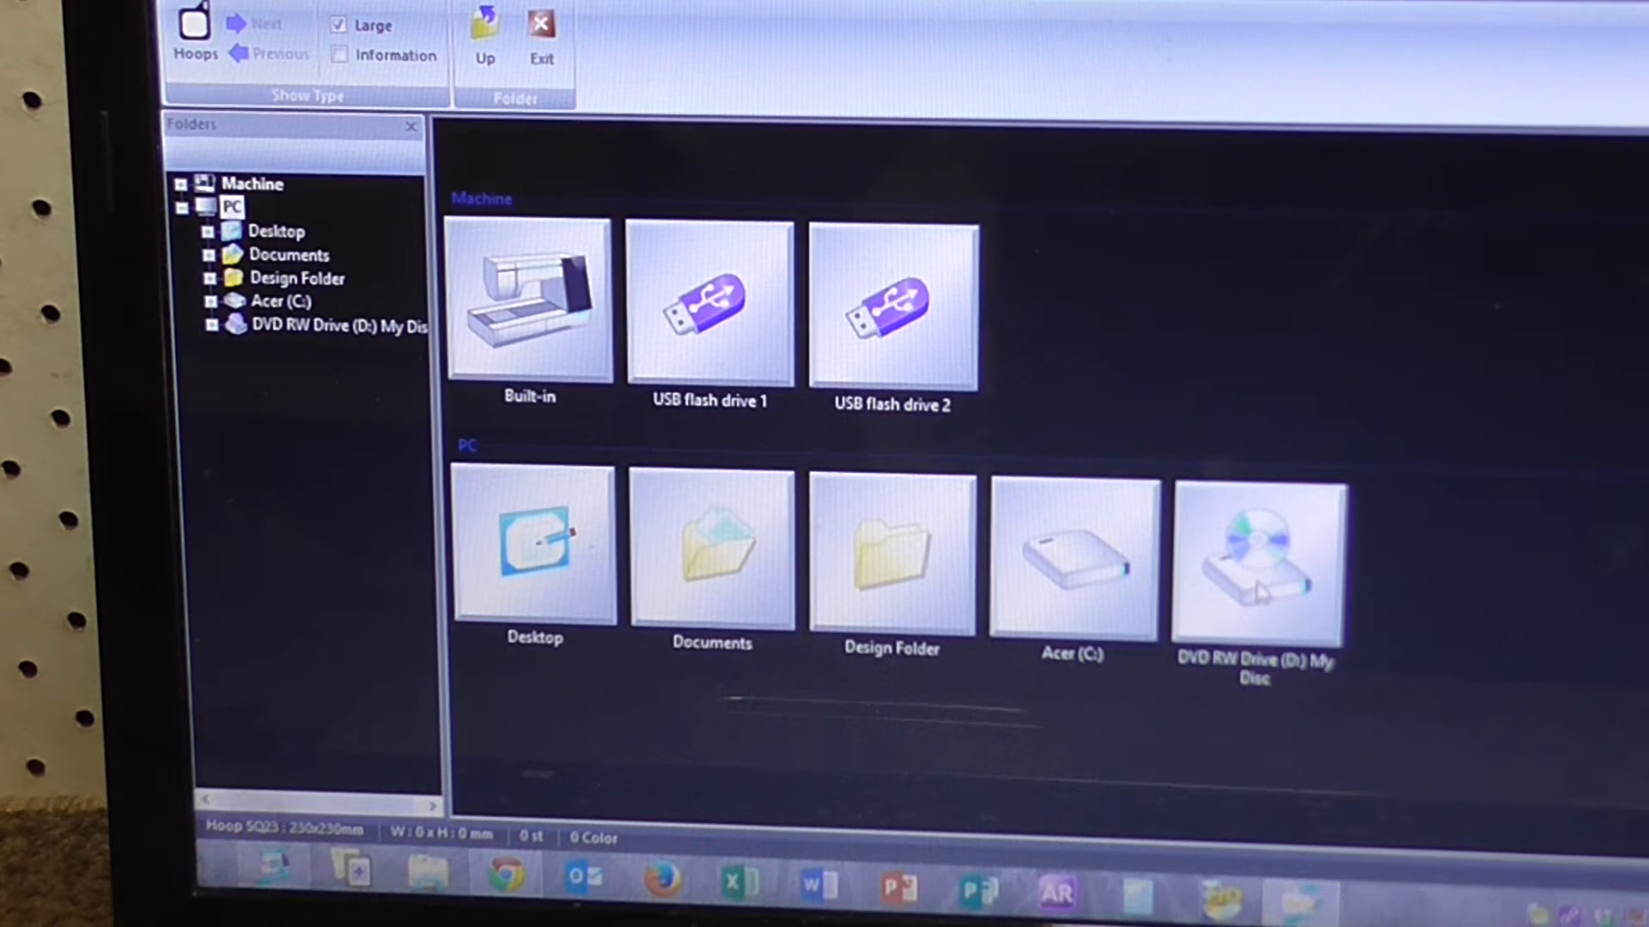
pyautogui.doubleClick(1258, 562)
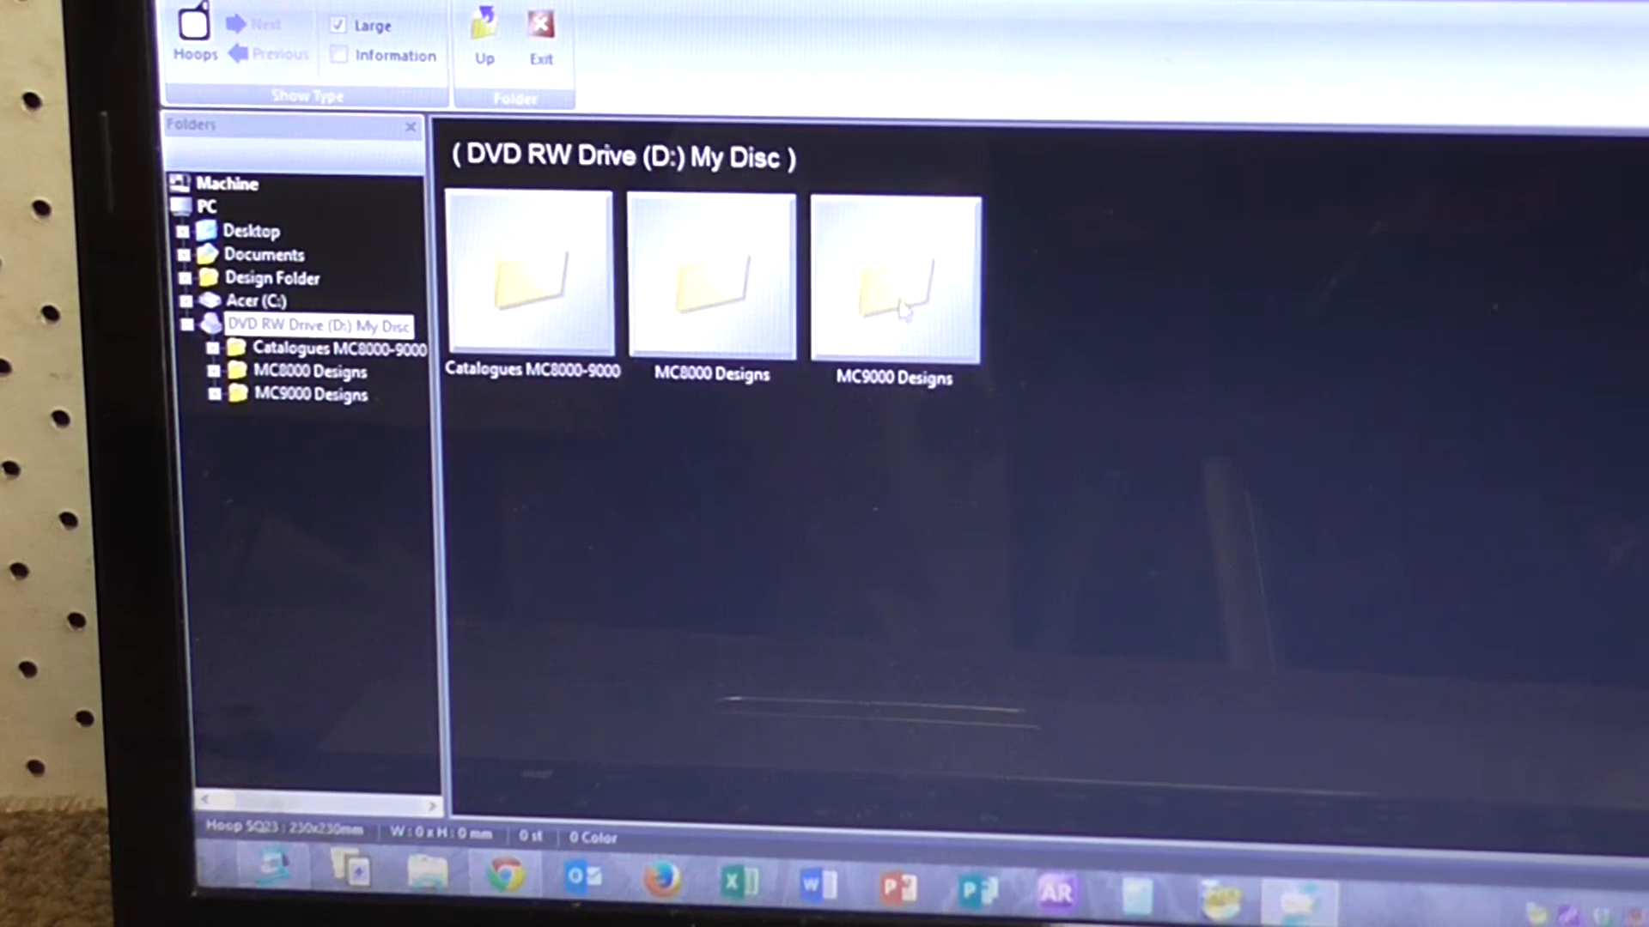
pyautogui.click(894, 276)
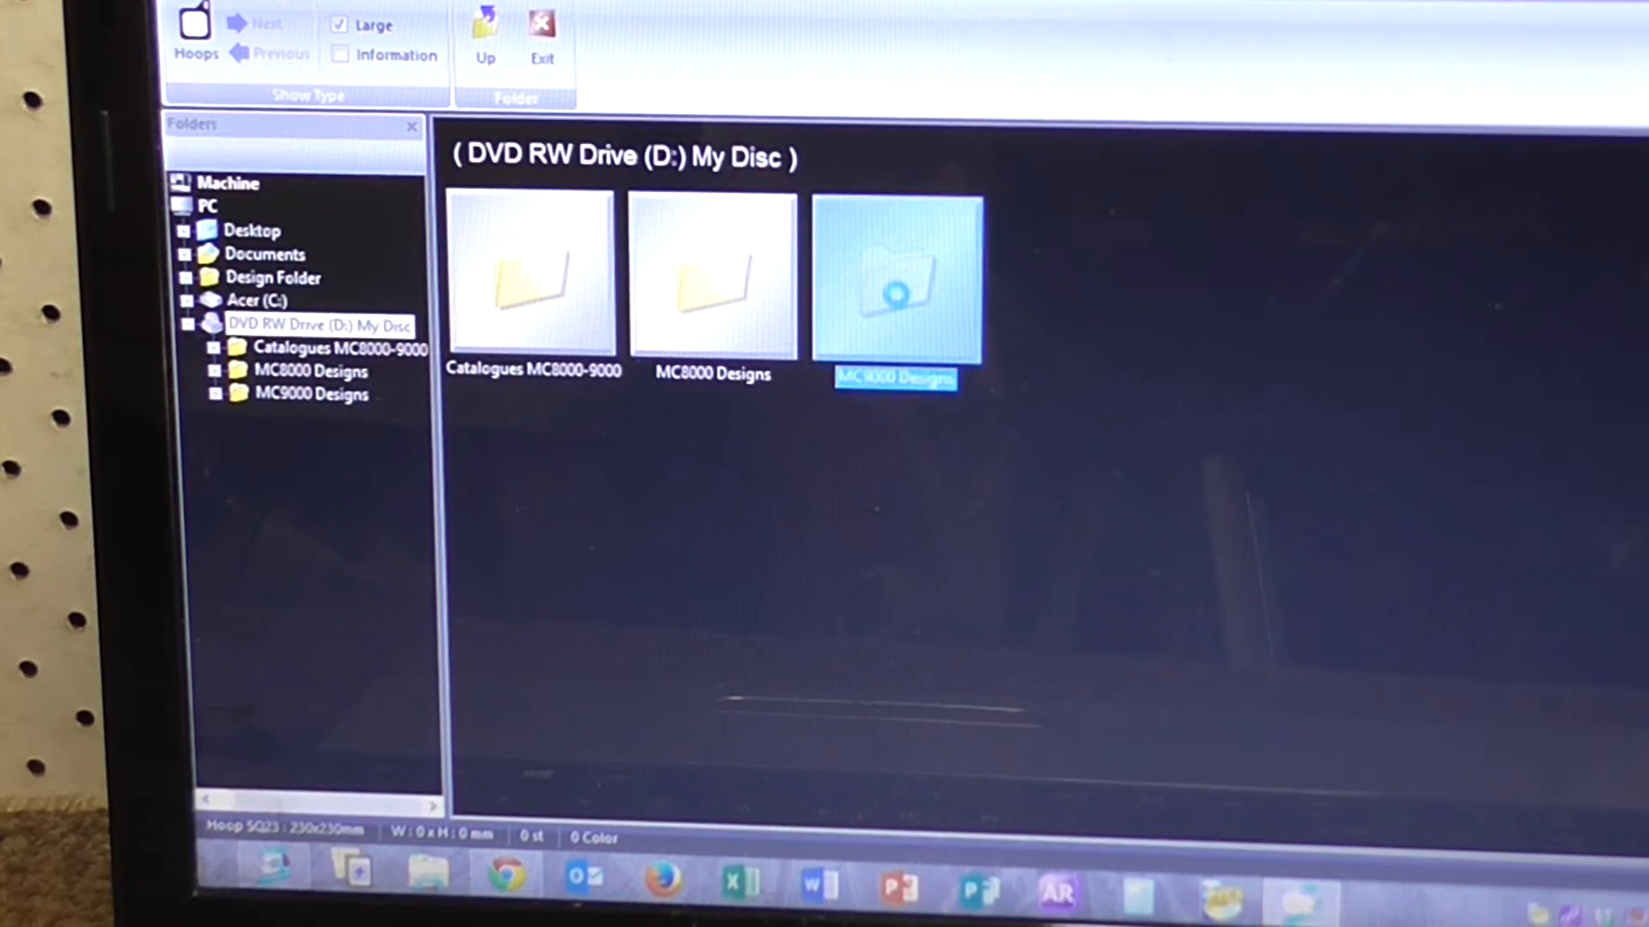
pyautogui.doubleClick(895, 275)
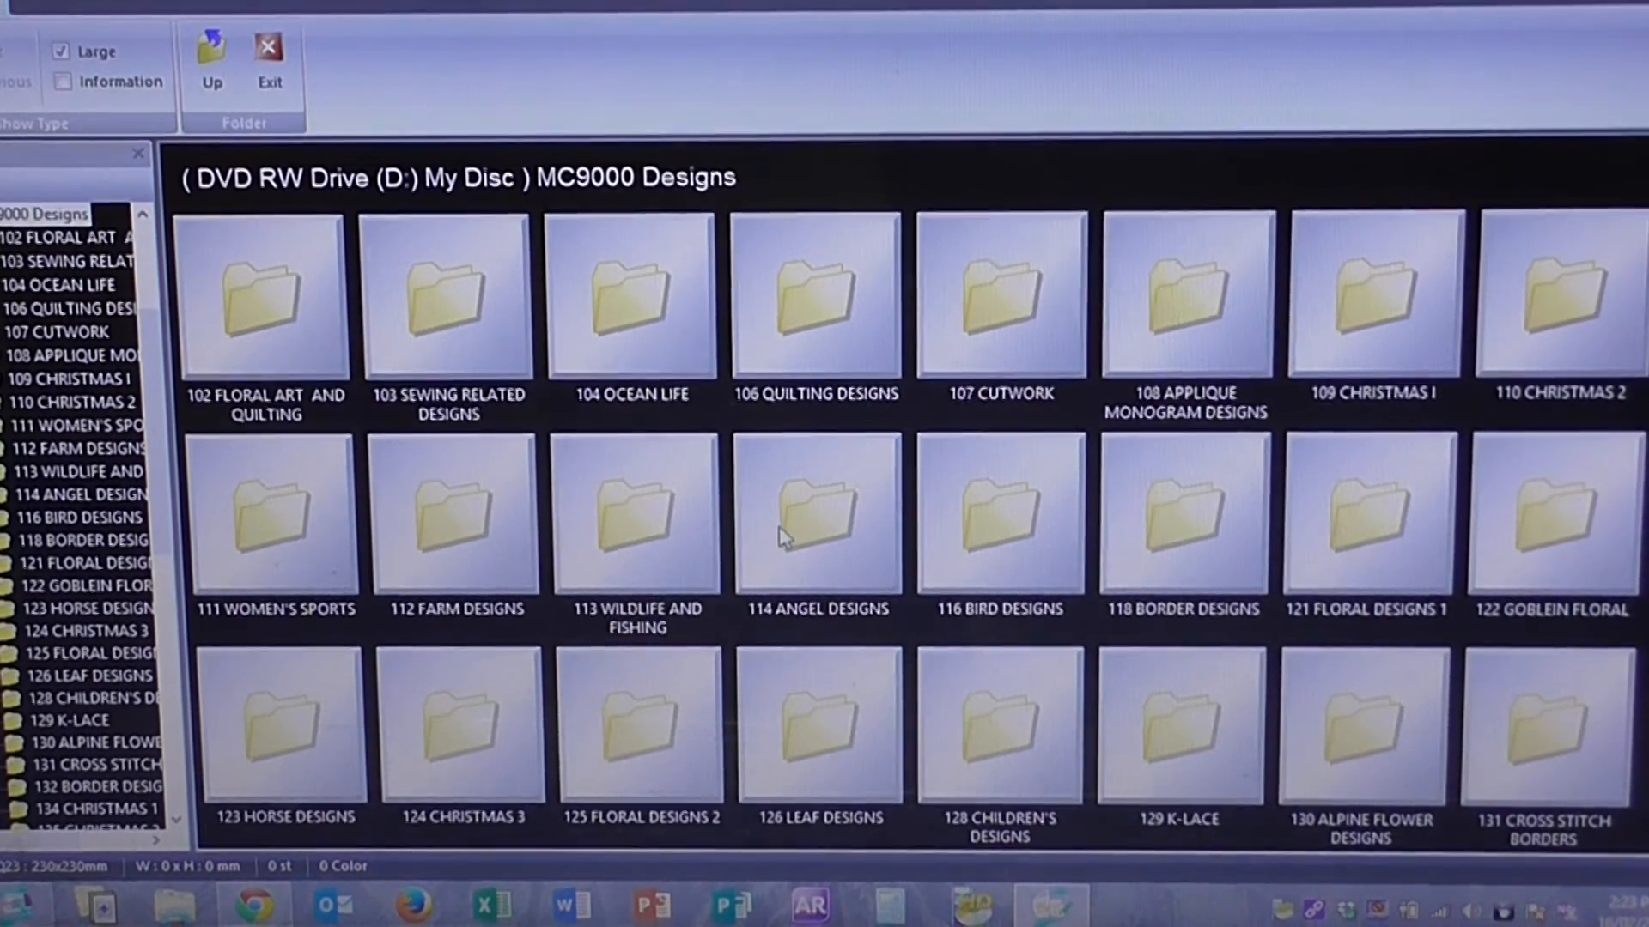
# Step: Scroll the MC9000 list and open the 150 BLINKY BILL folder
pyautogui.scroll(-3)
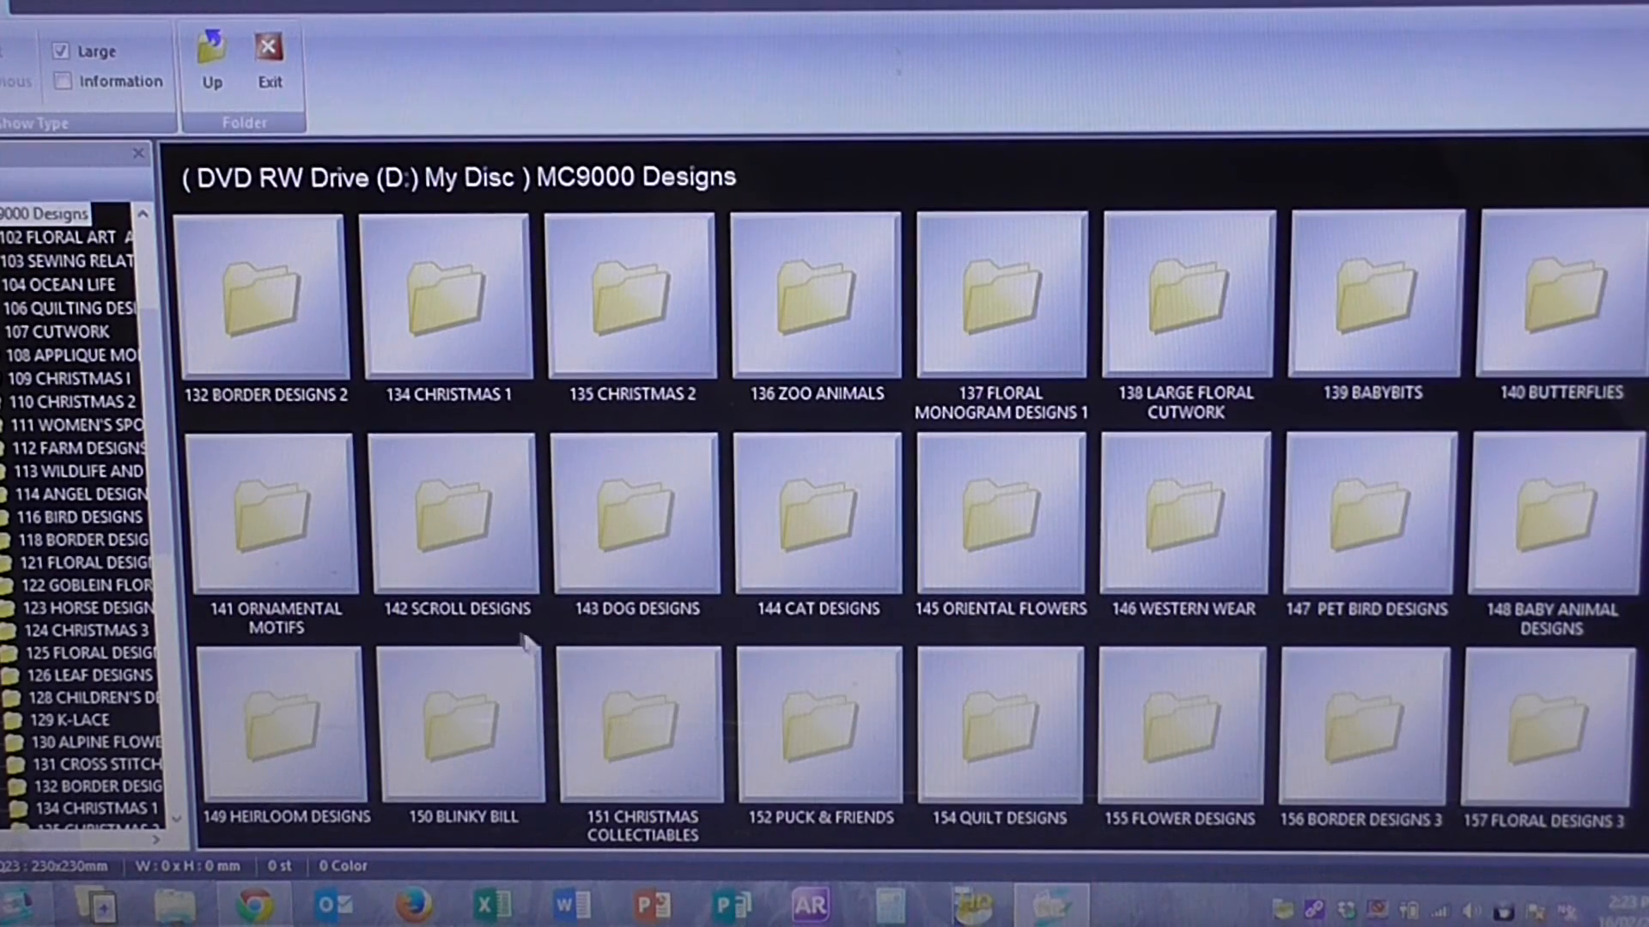
pyautogui.moveTo(436, 736)
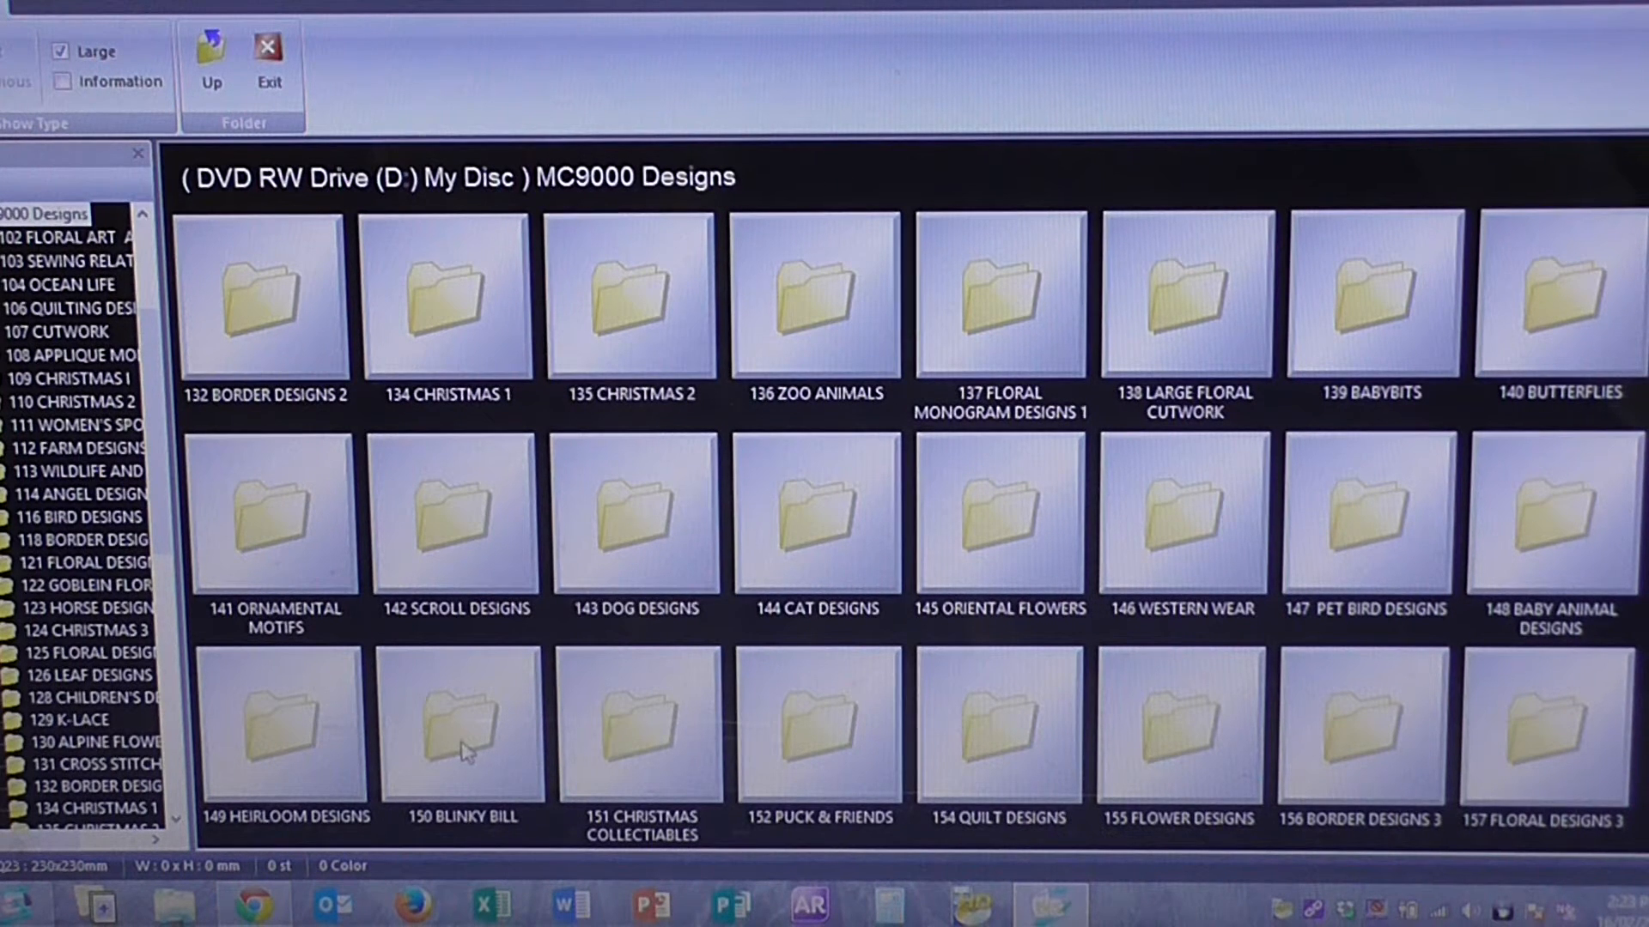
pyautogui.doubleClick(460, 723)
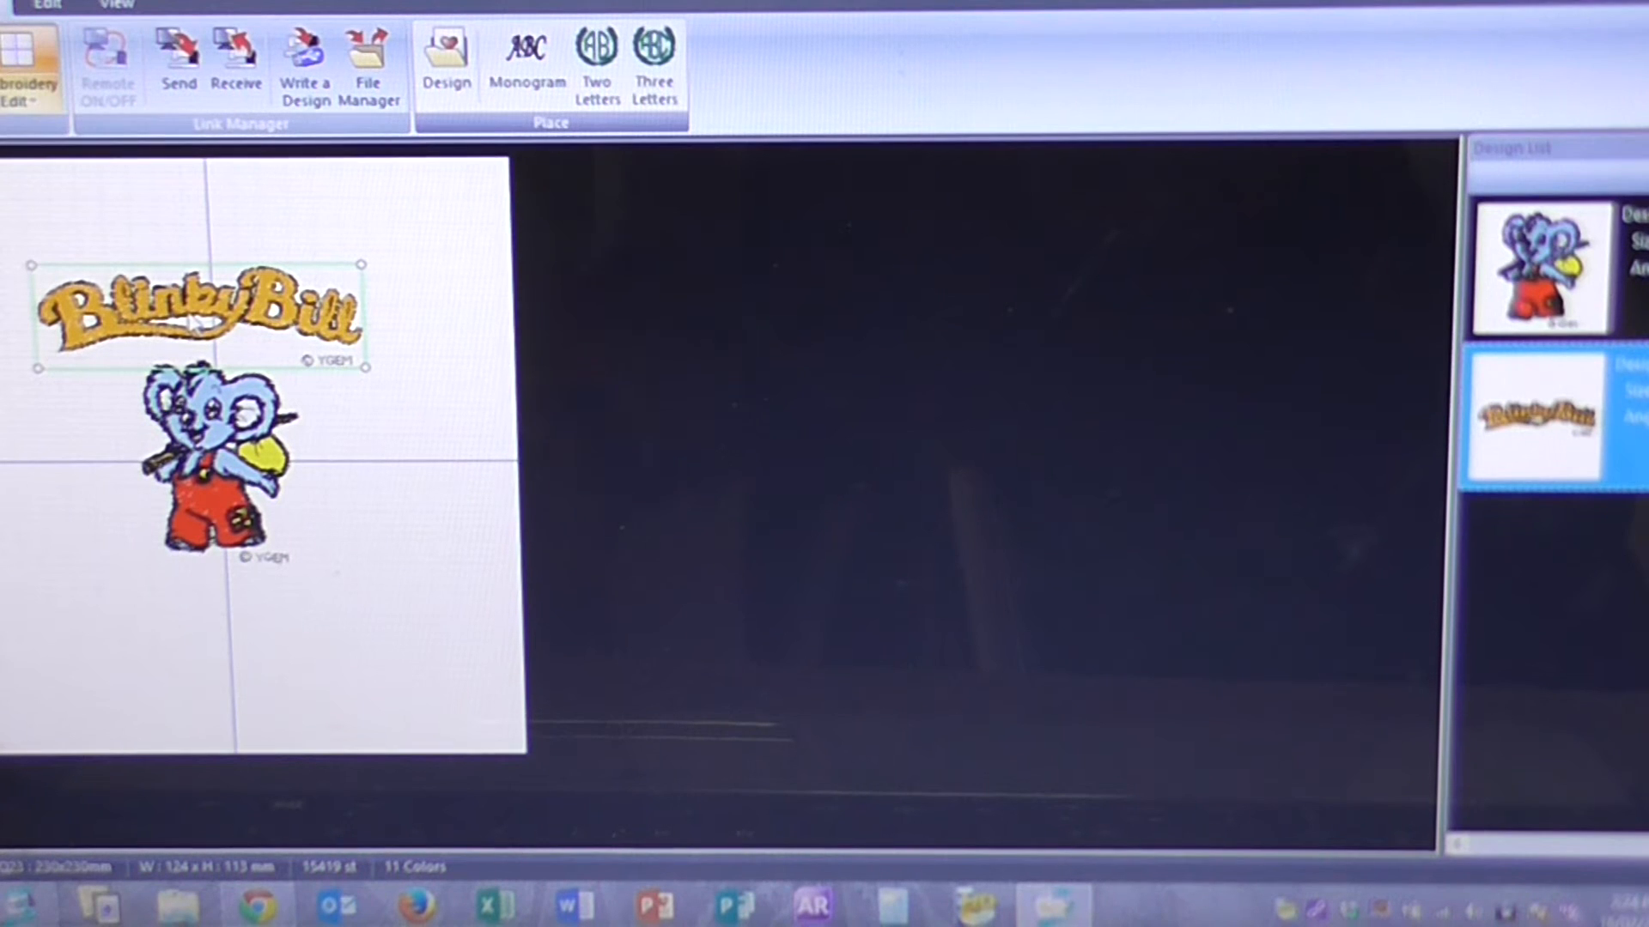
pyautogui.moveTo(195, 195)
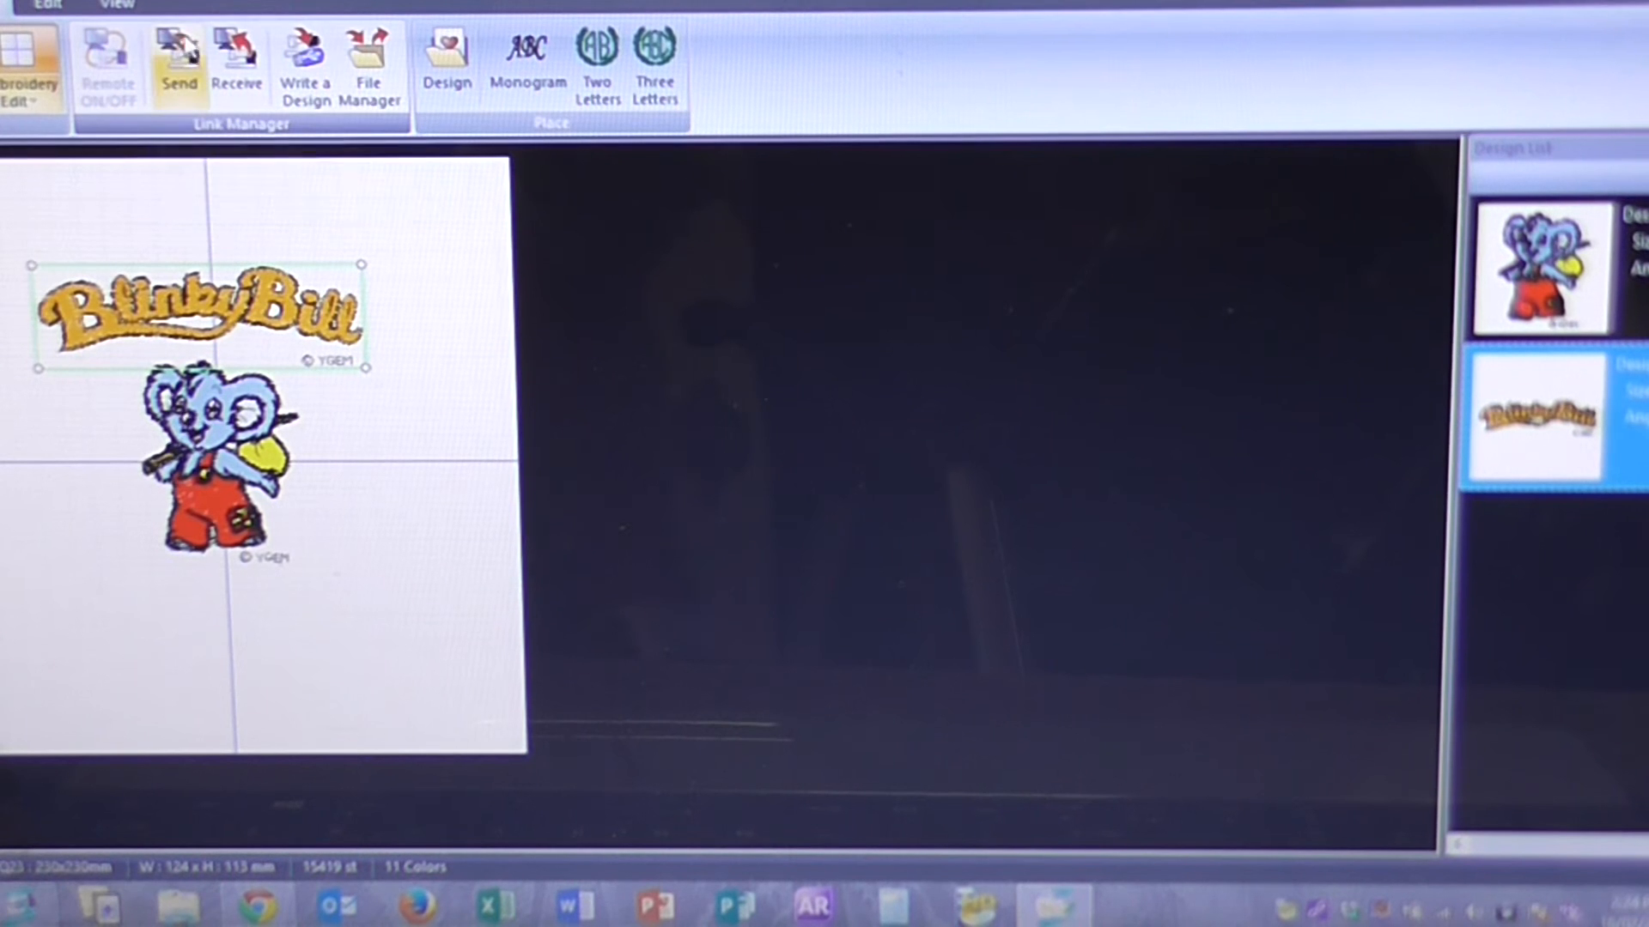
pyautogui.moveTo(179, 58)
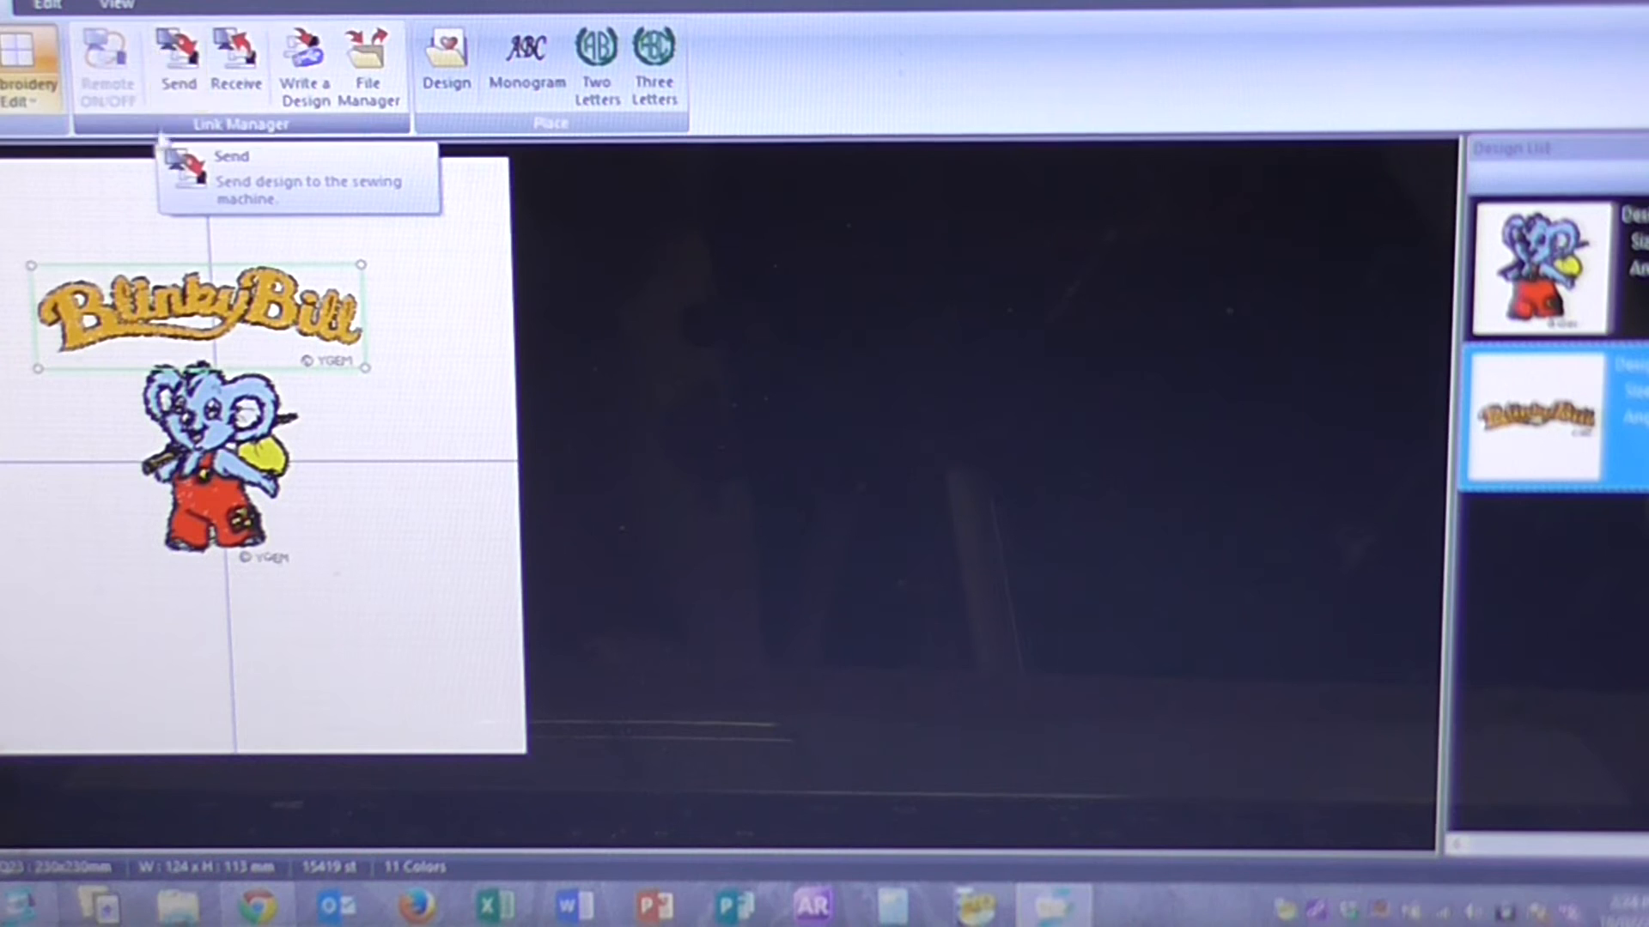
pyautogui.moveTo(189, 154)
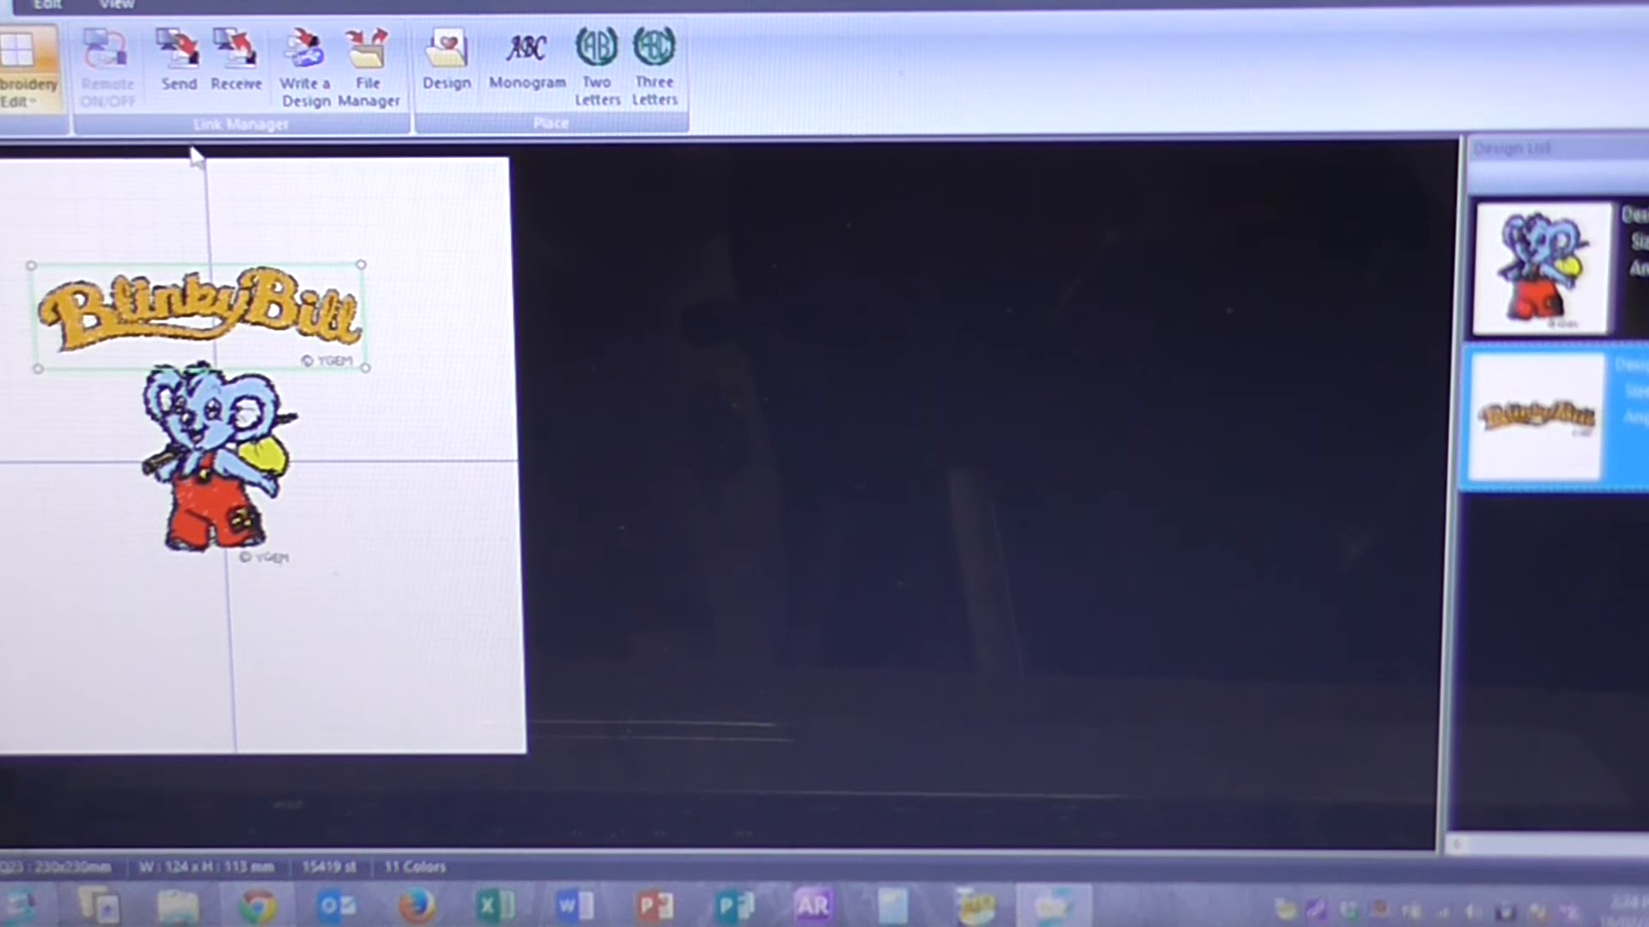
pyautogui.moveTo(177, 63)
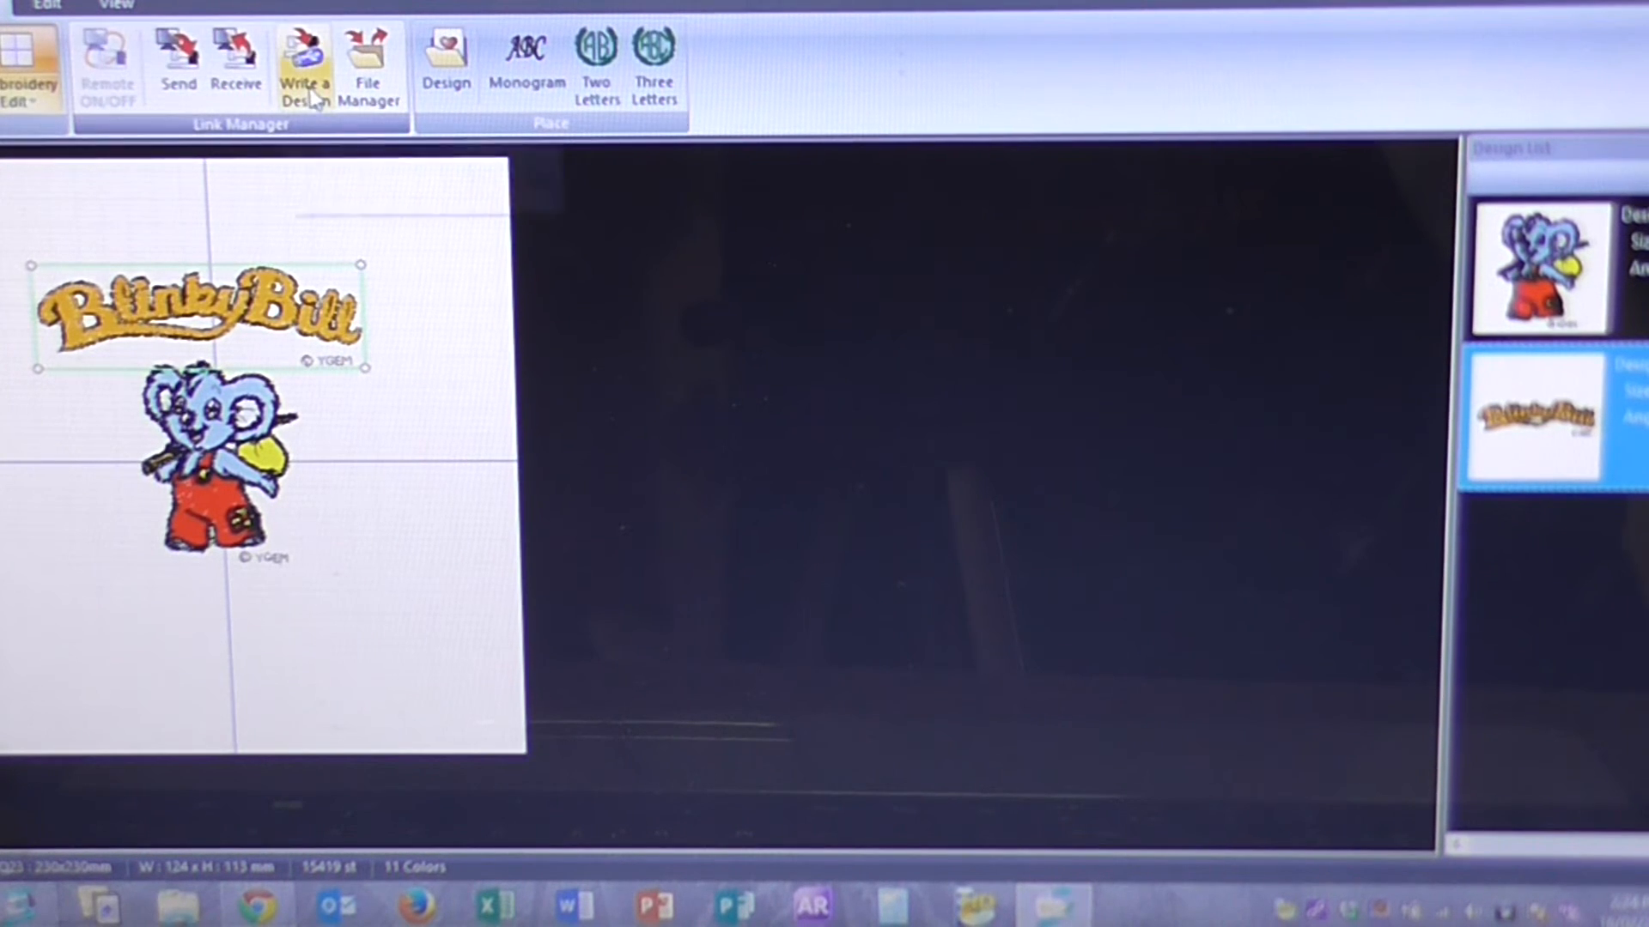
pyautogui.moveTo(304, 65)
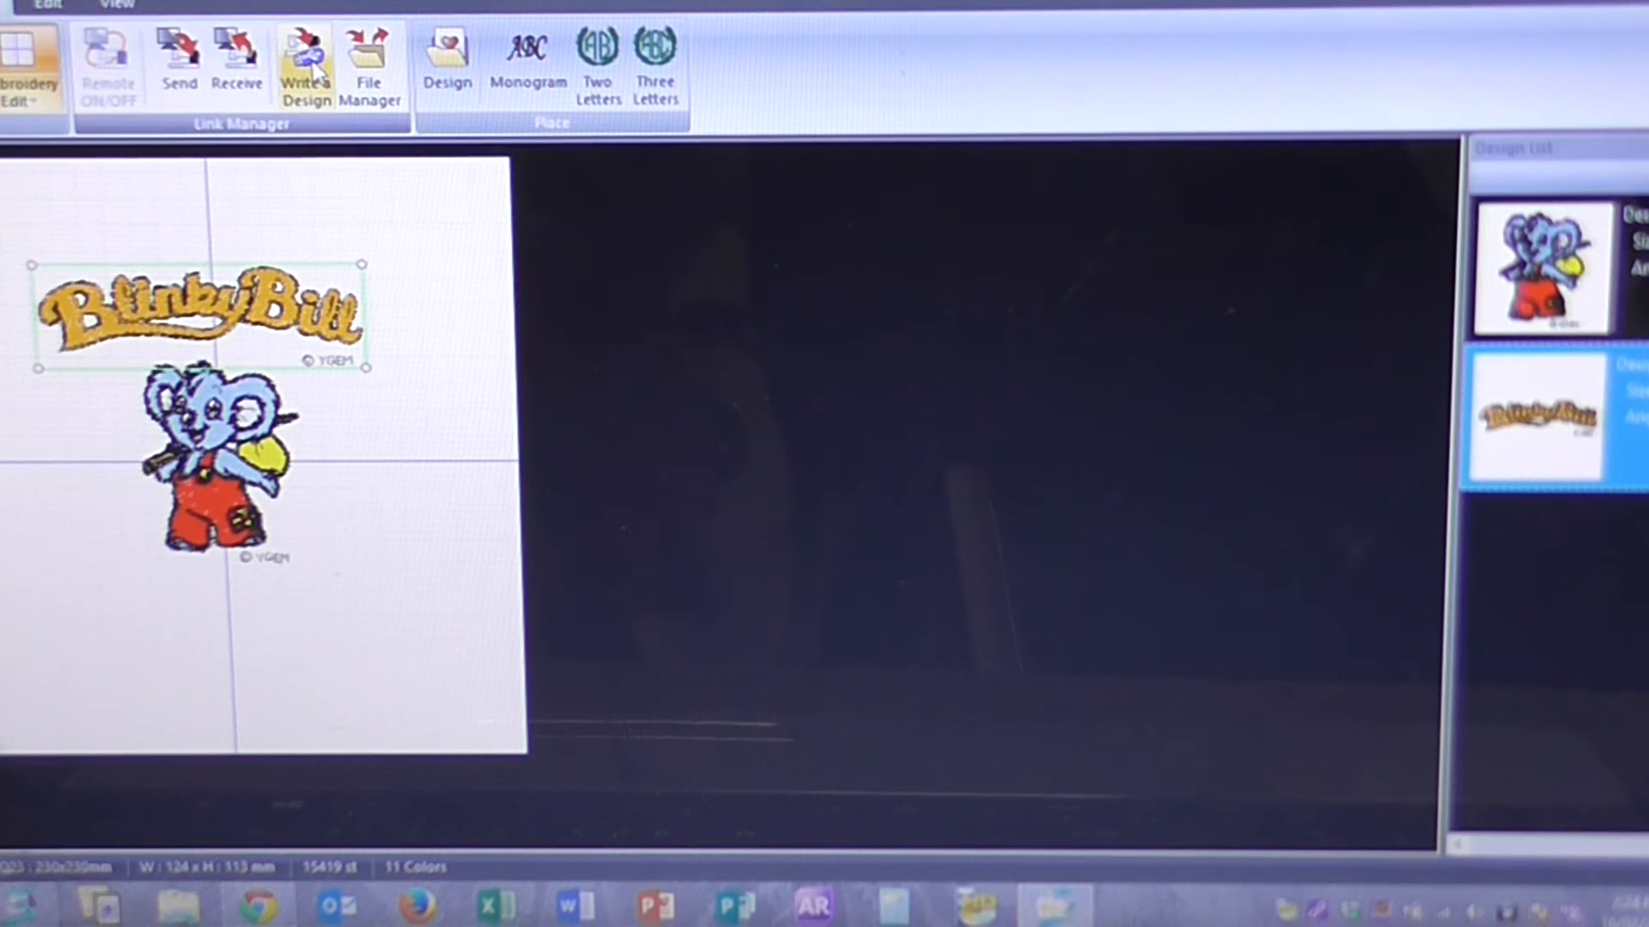
# Step: Write a Design to Removable Disk (E:), opening its Embf folder
pyautogui.click(306, 66)
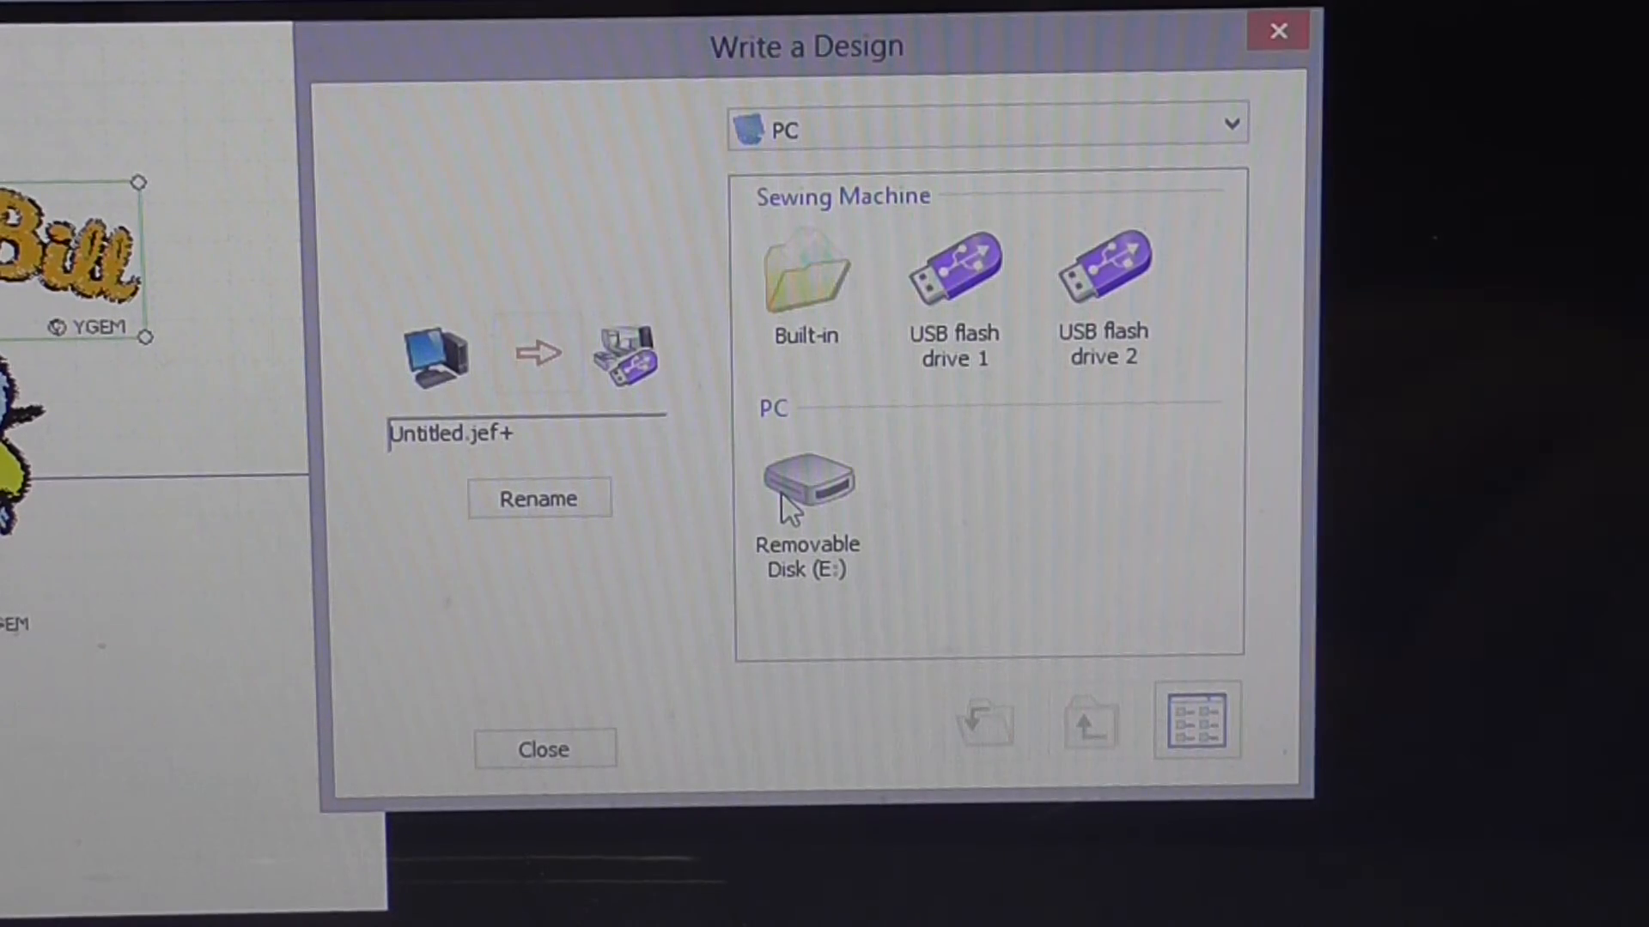
pyautogui.moveTo(878, 668)
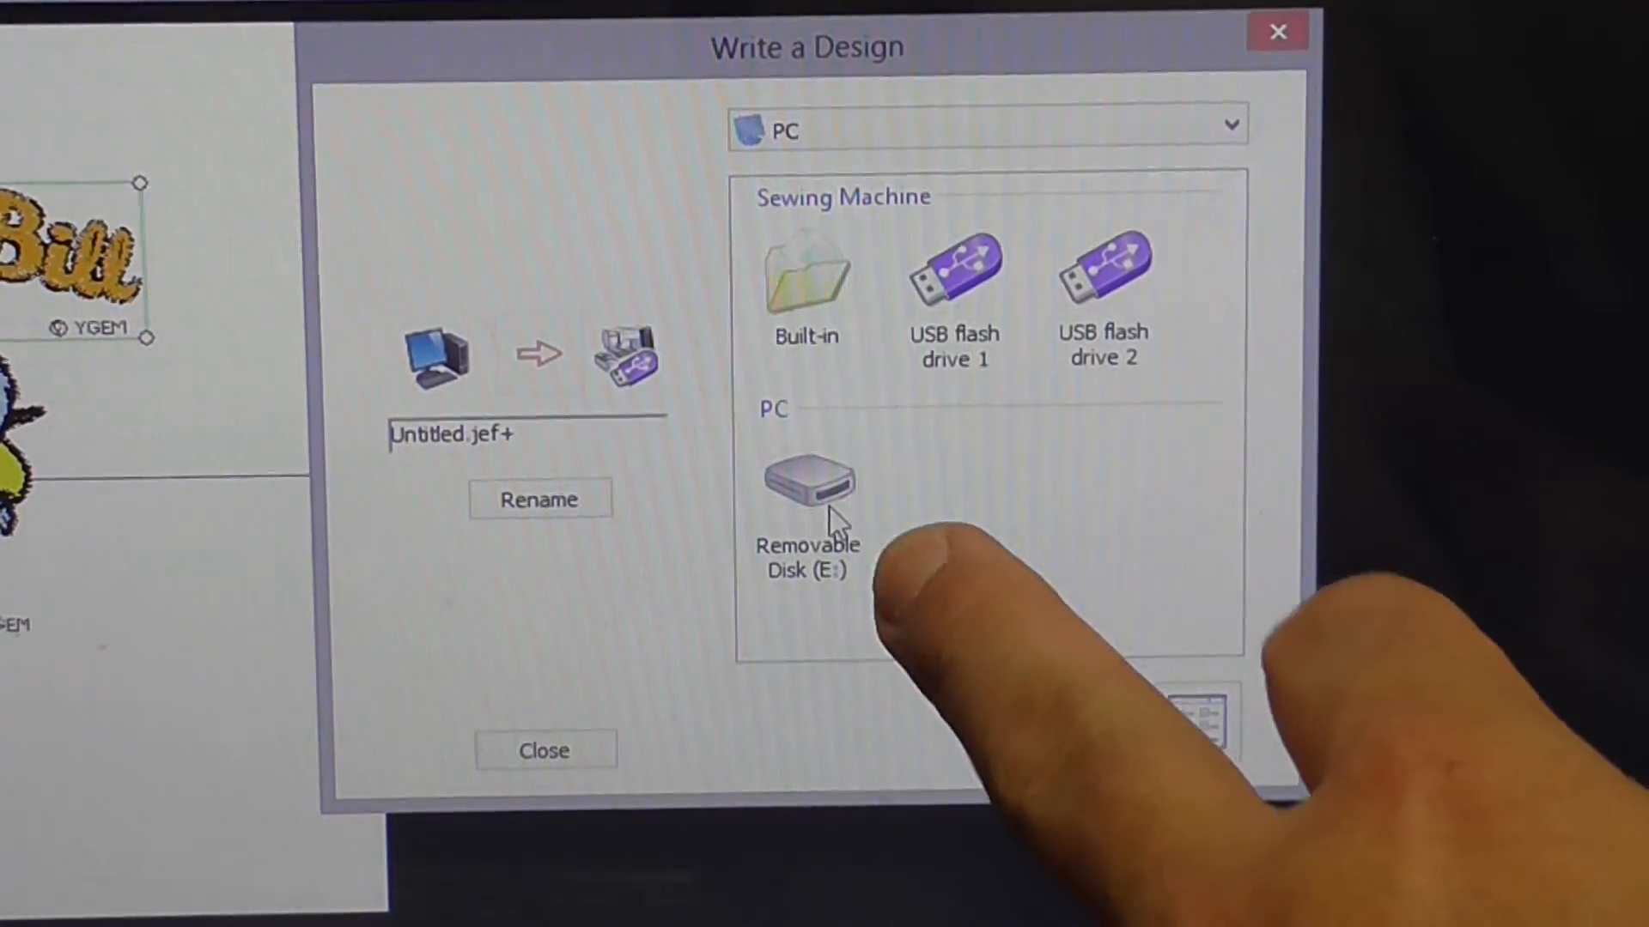
pyautogui.click(807, 484)
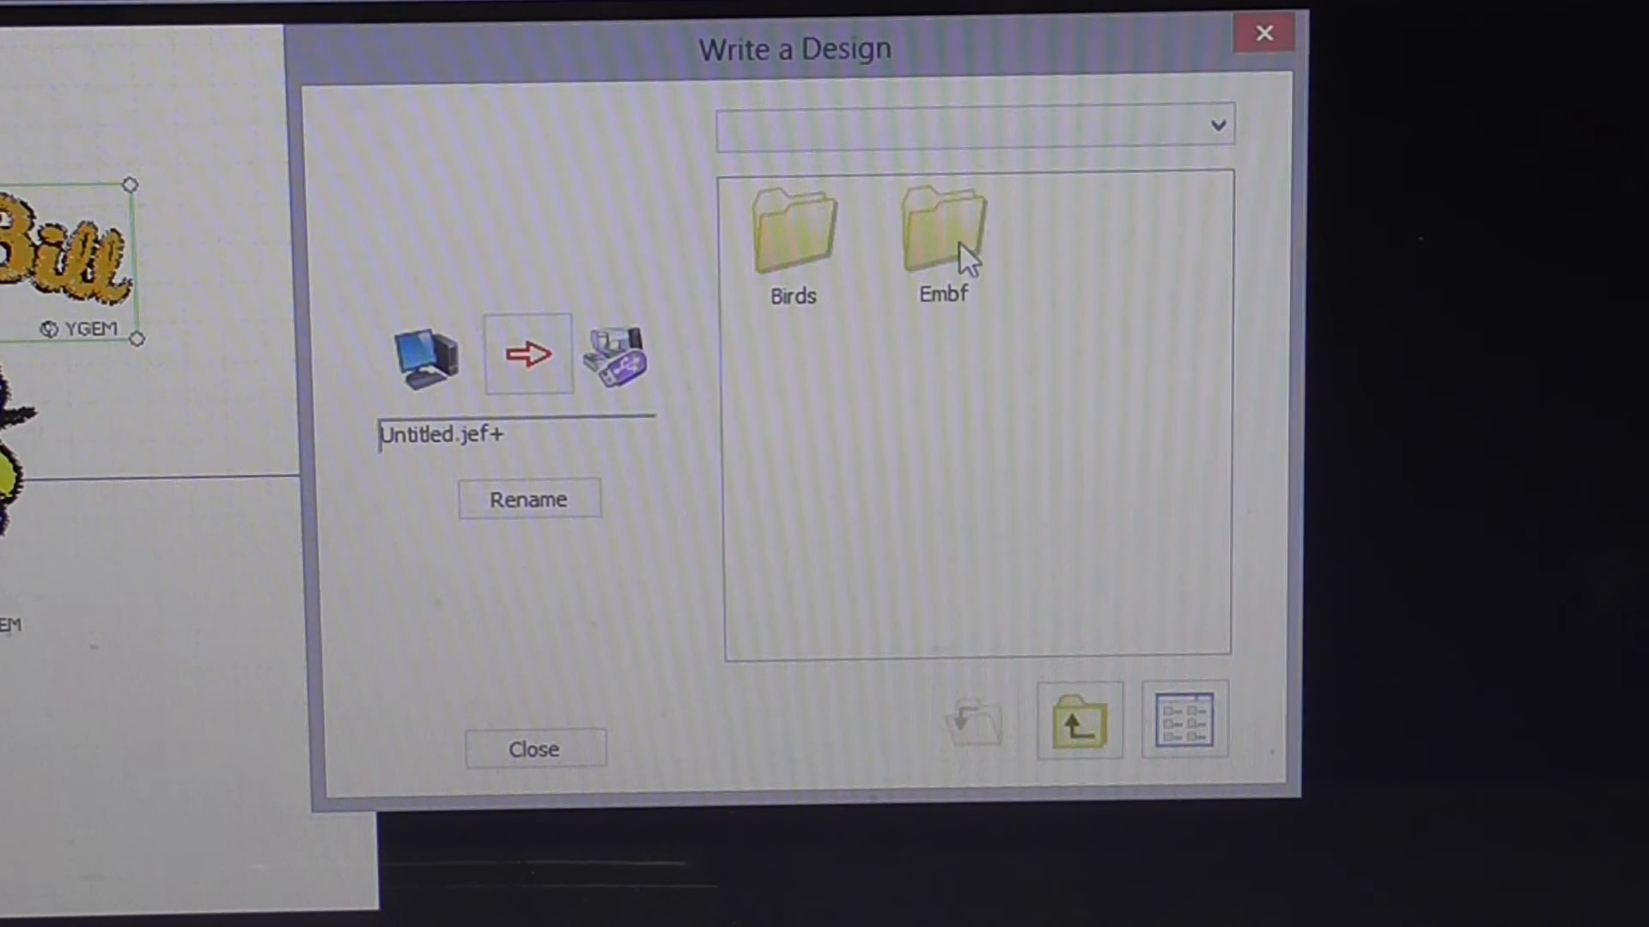
pyautogui.click(941, 226)
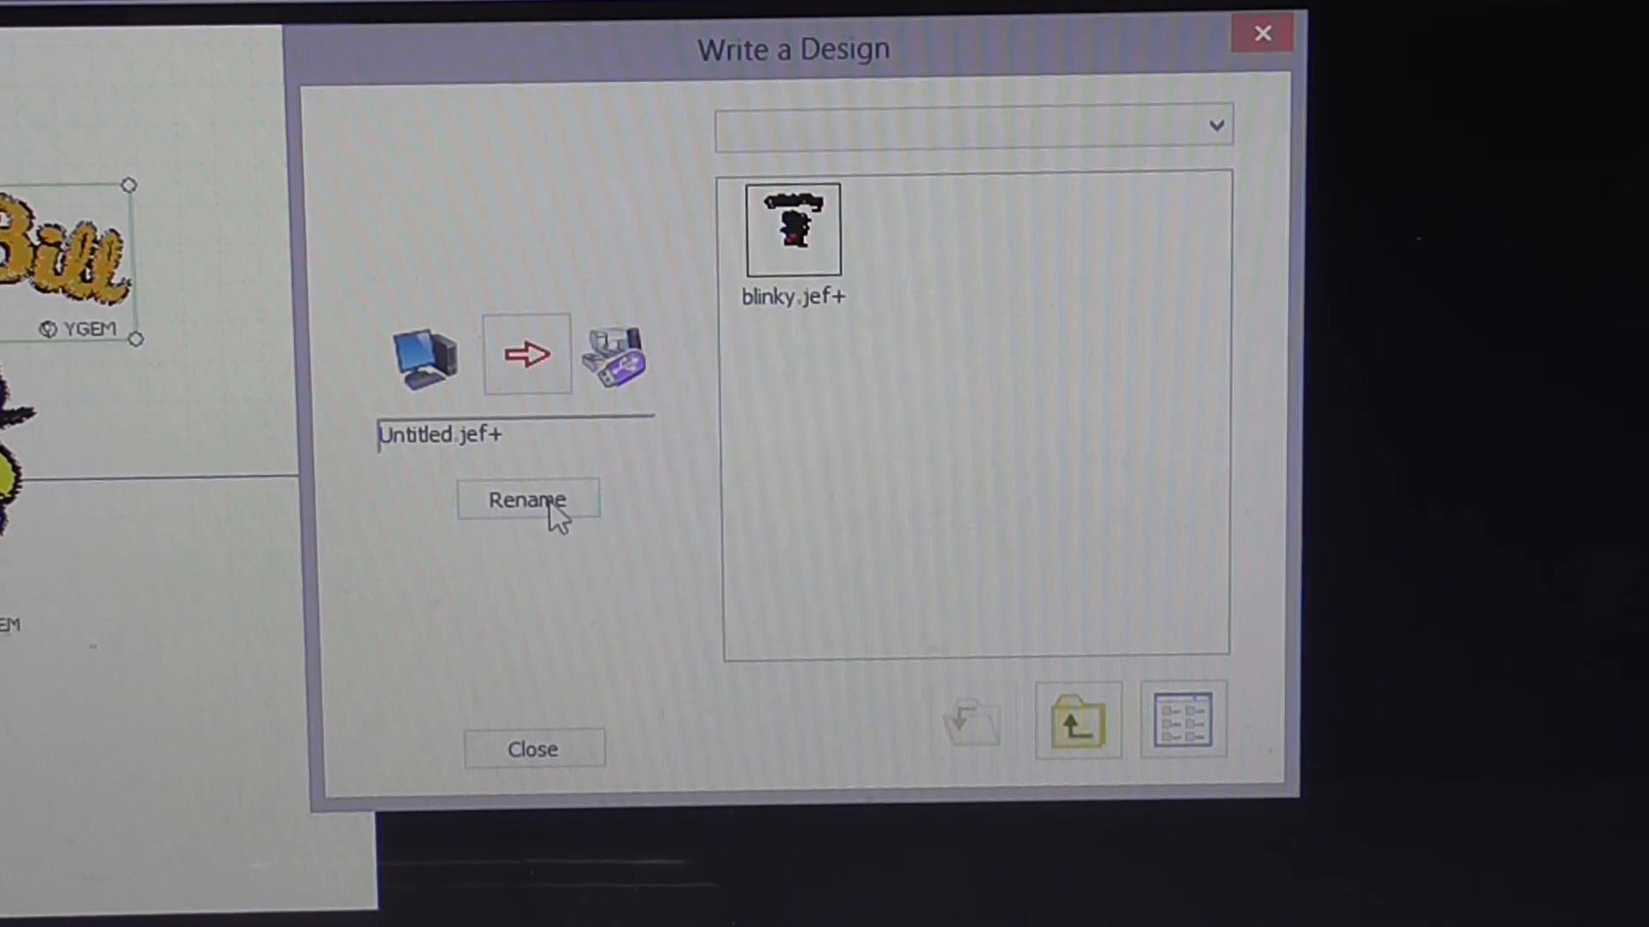
# Step: Rename the design file to 'blinky1' before writing
pyautogui.click(528, 500)
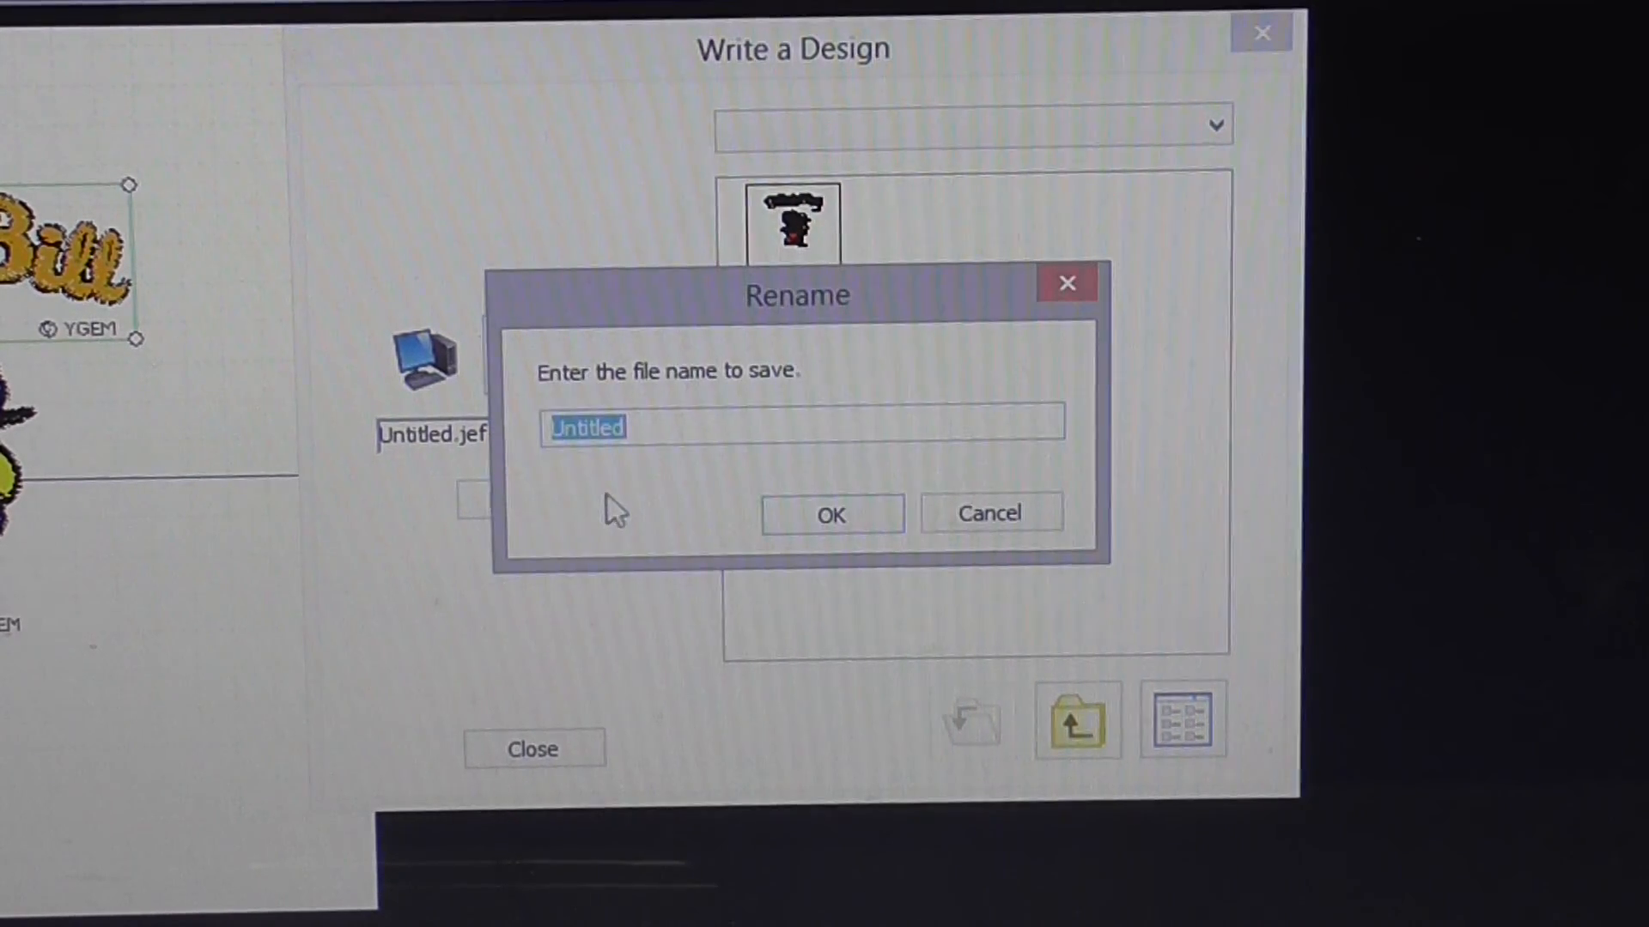
pyautogui.write('blin')
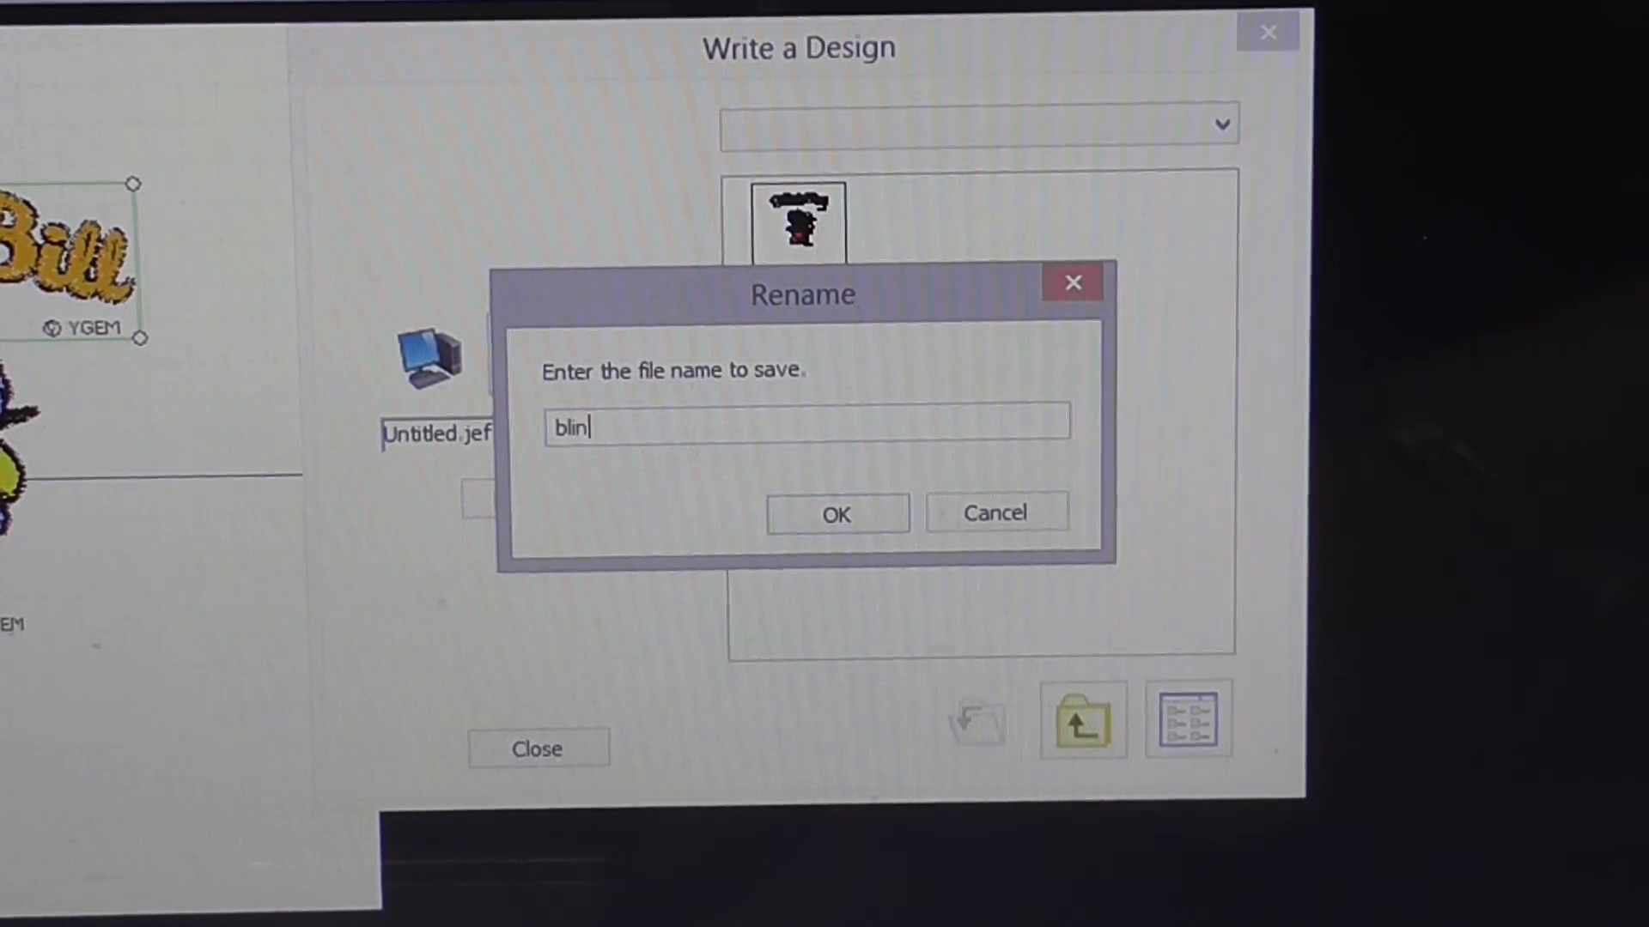
pyautogui.write('ky1')
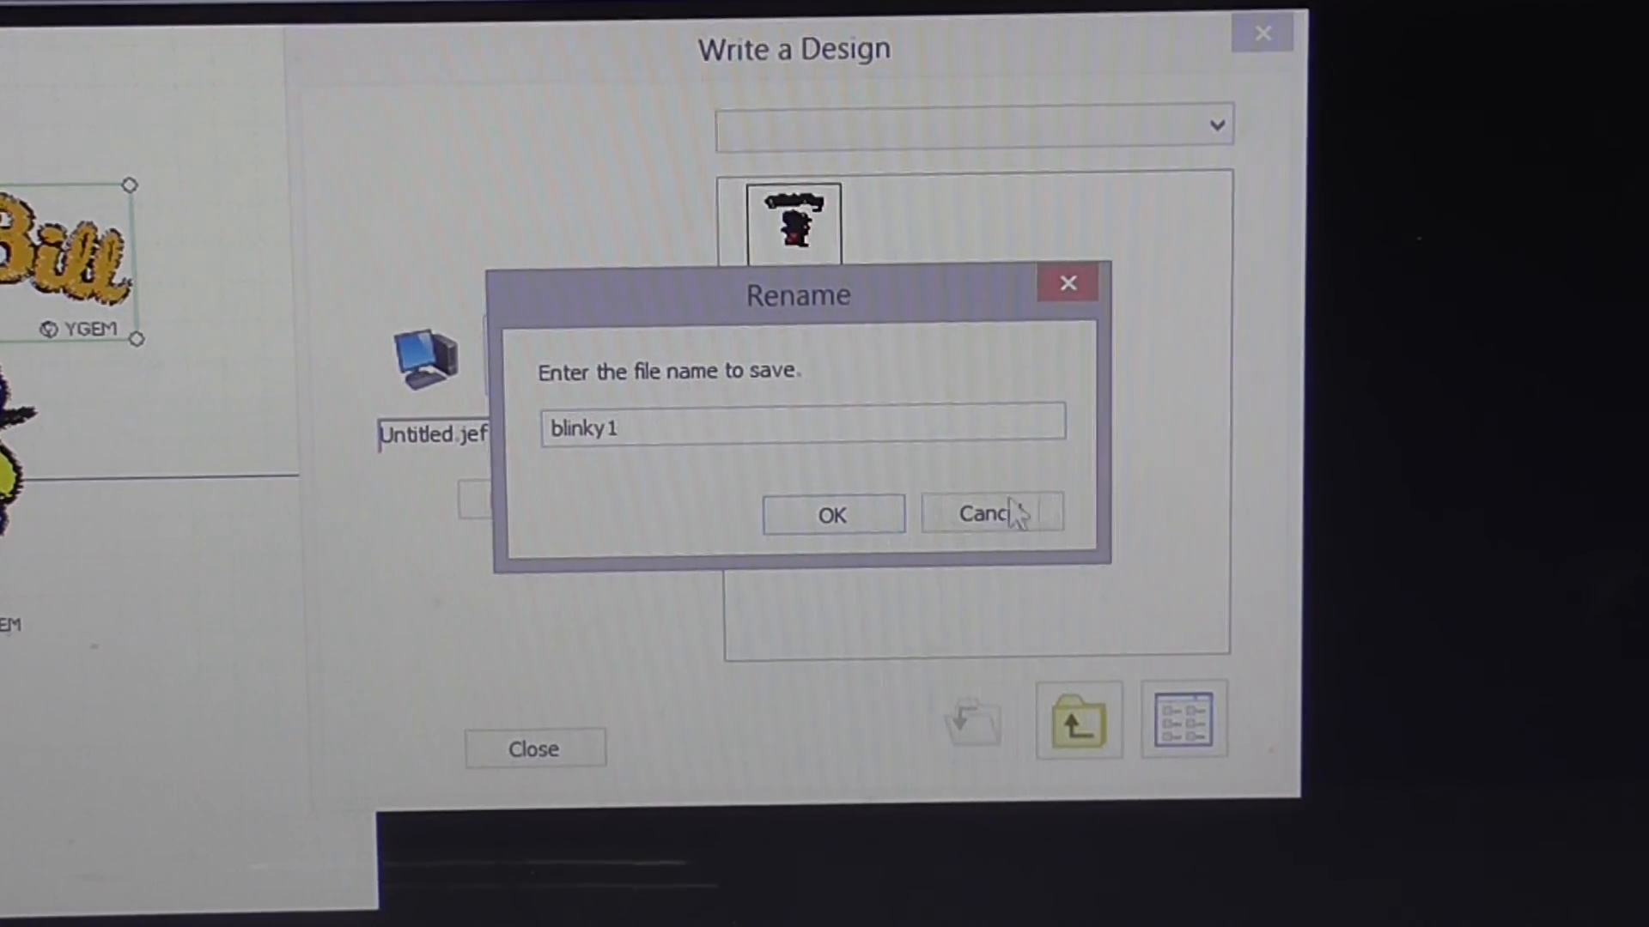